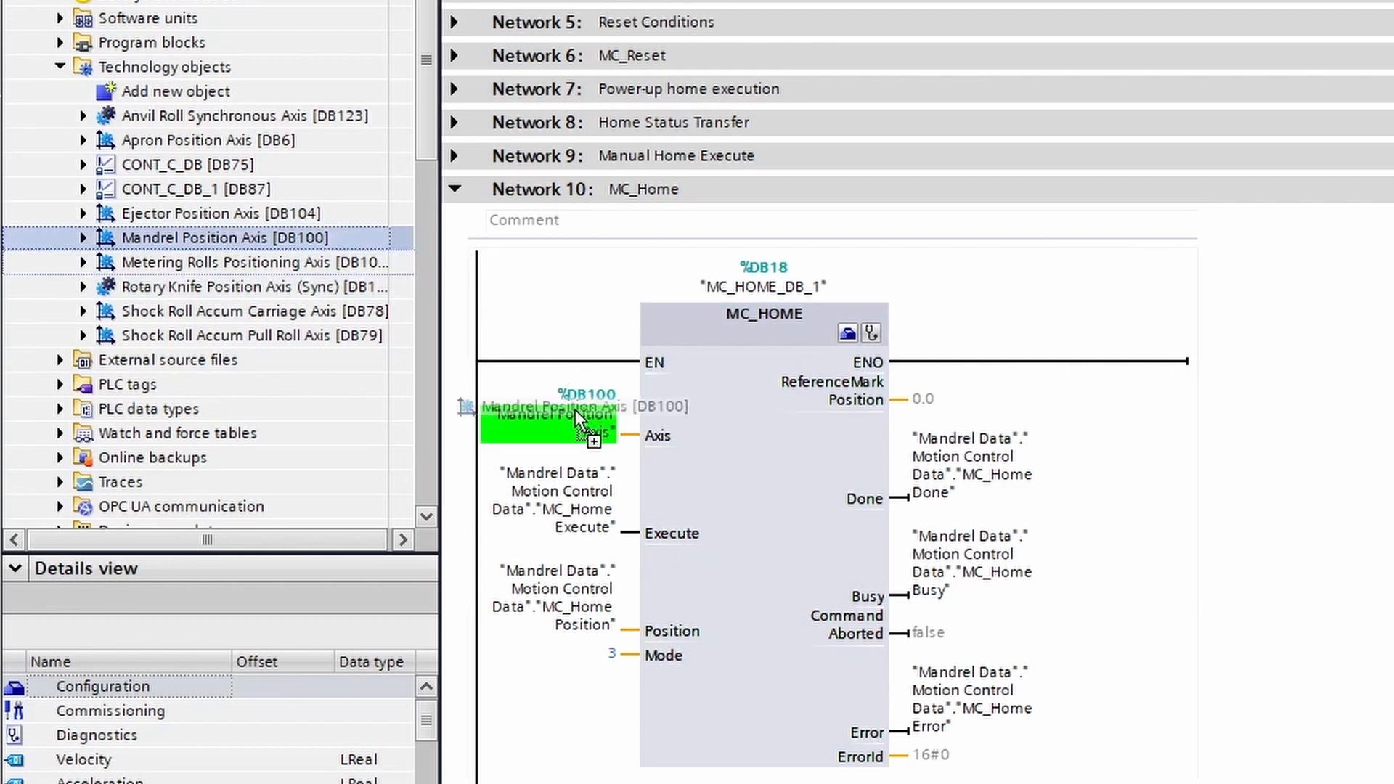
Step: Wire Mandrel Position Axis [DB100] to the Axis input of the MC_HOME block in Network 10
{"action": "left_click", "coordinate": [549, 415]}
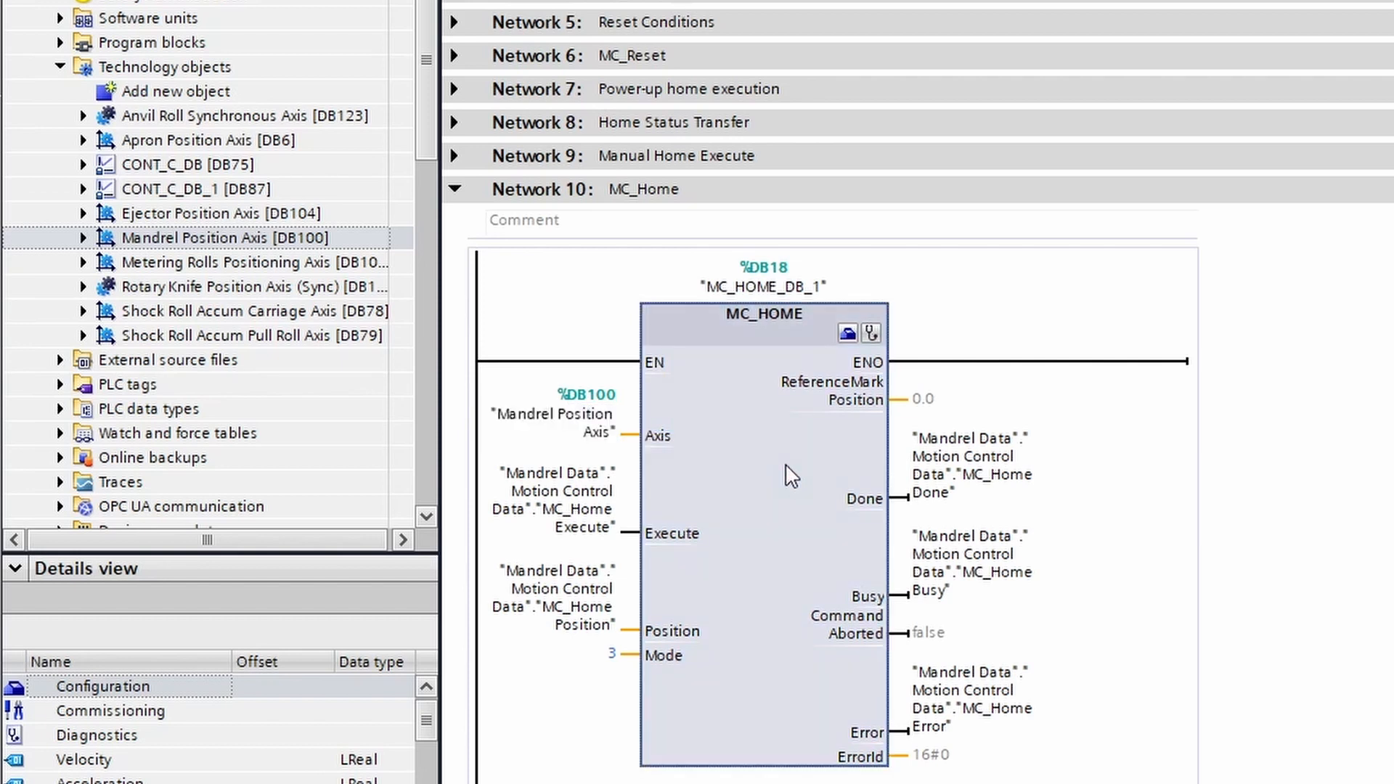
{"action": "mouse_move", "coordinate": [790, 474]}
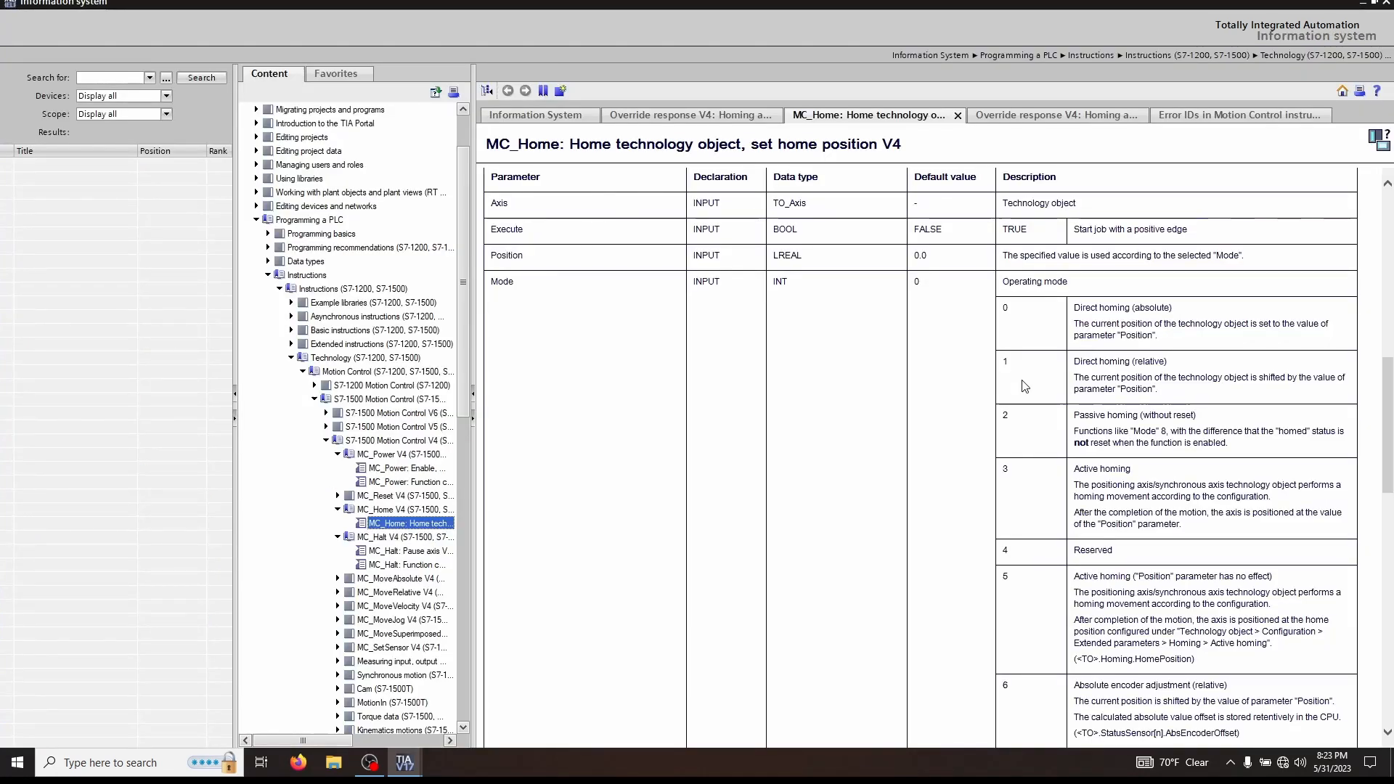
{"action": "mouse_move", "coordinate": [578, 342]}
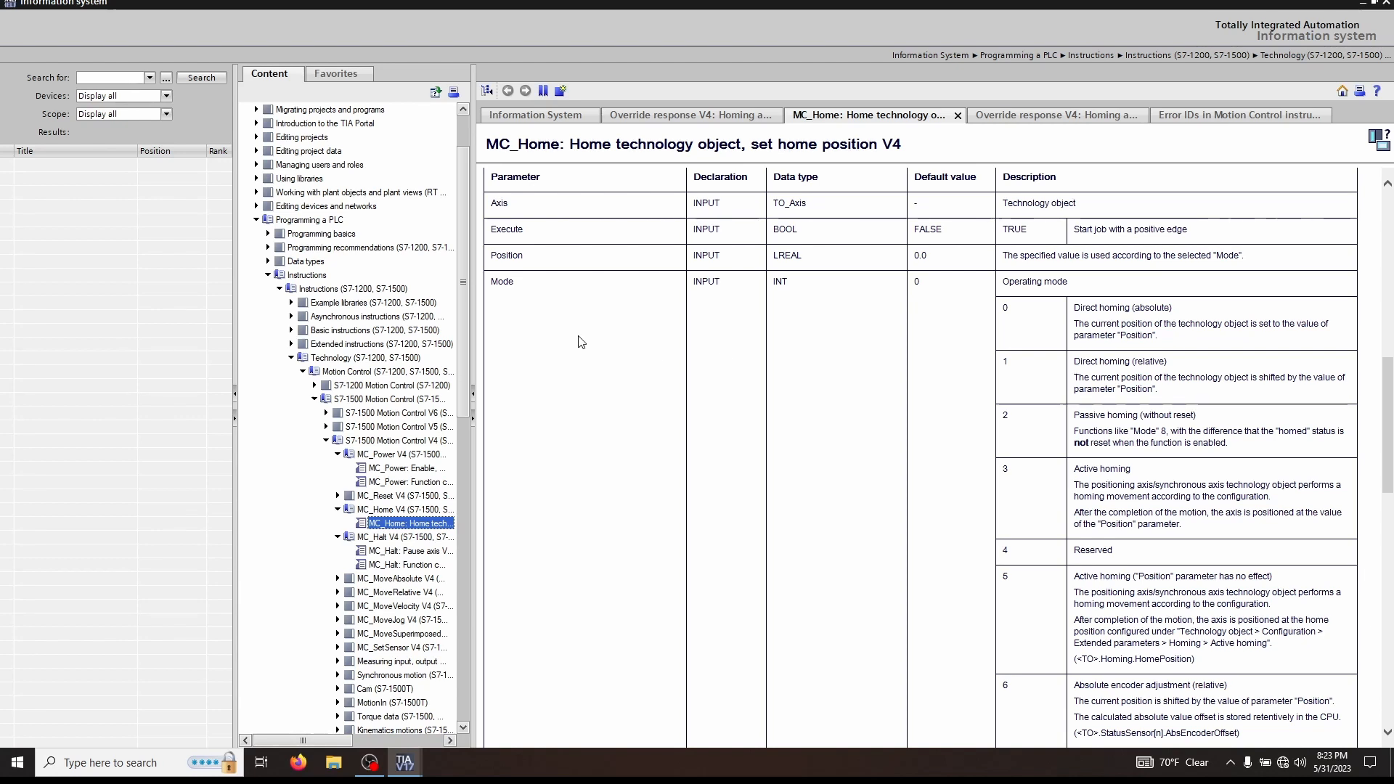
{"action": "mouse_move", "coordinate": [1213, 539]}
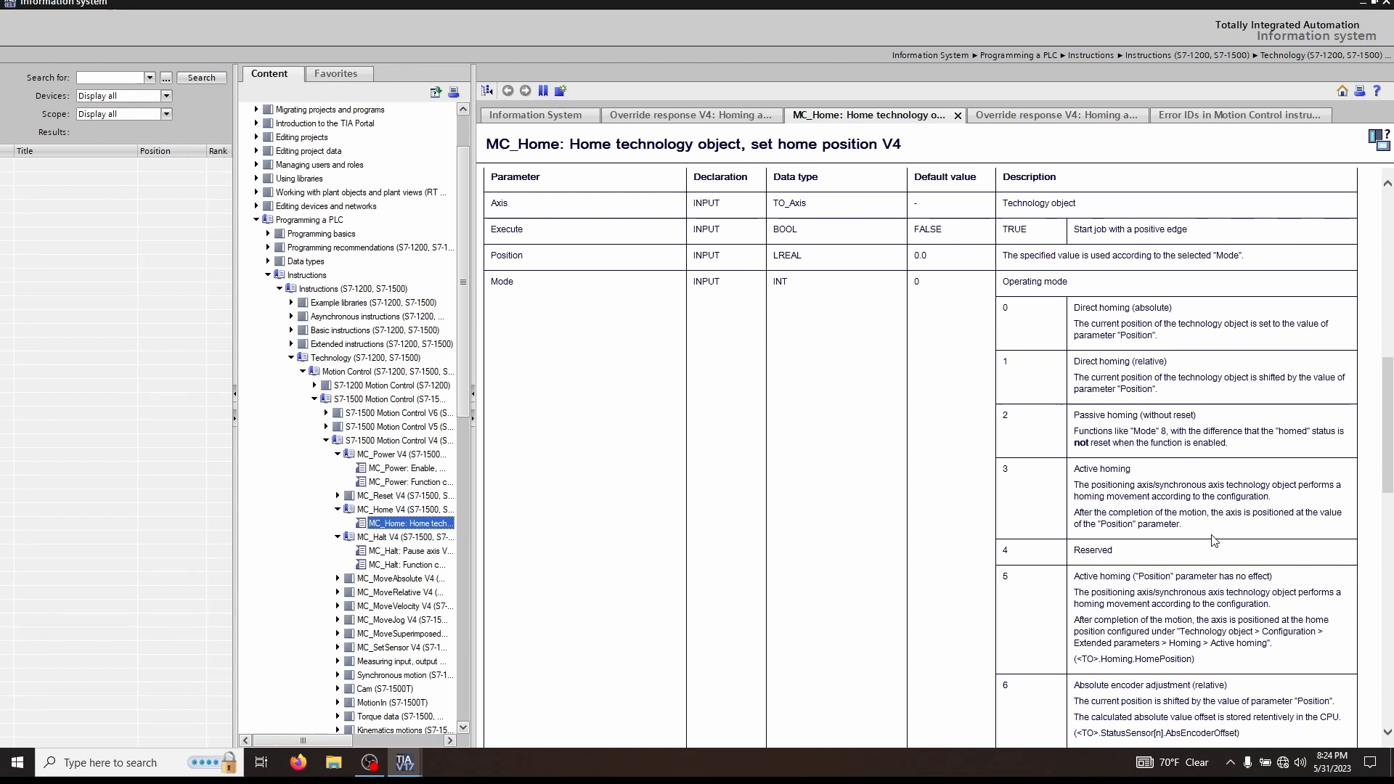
{"action": "mouse_move", "coordinate": [1294, 317]}
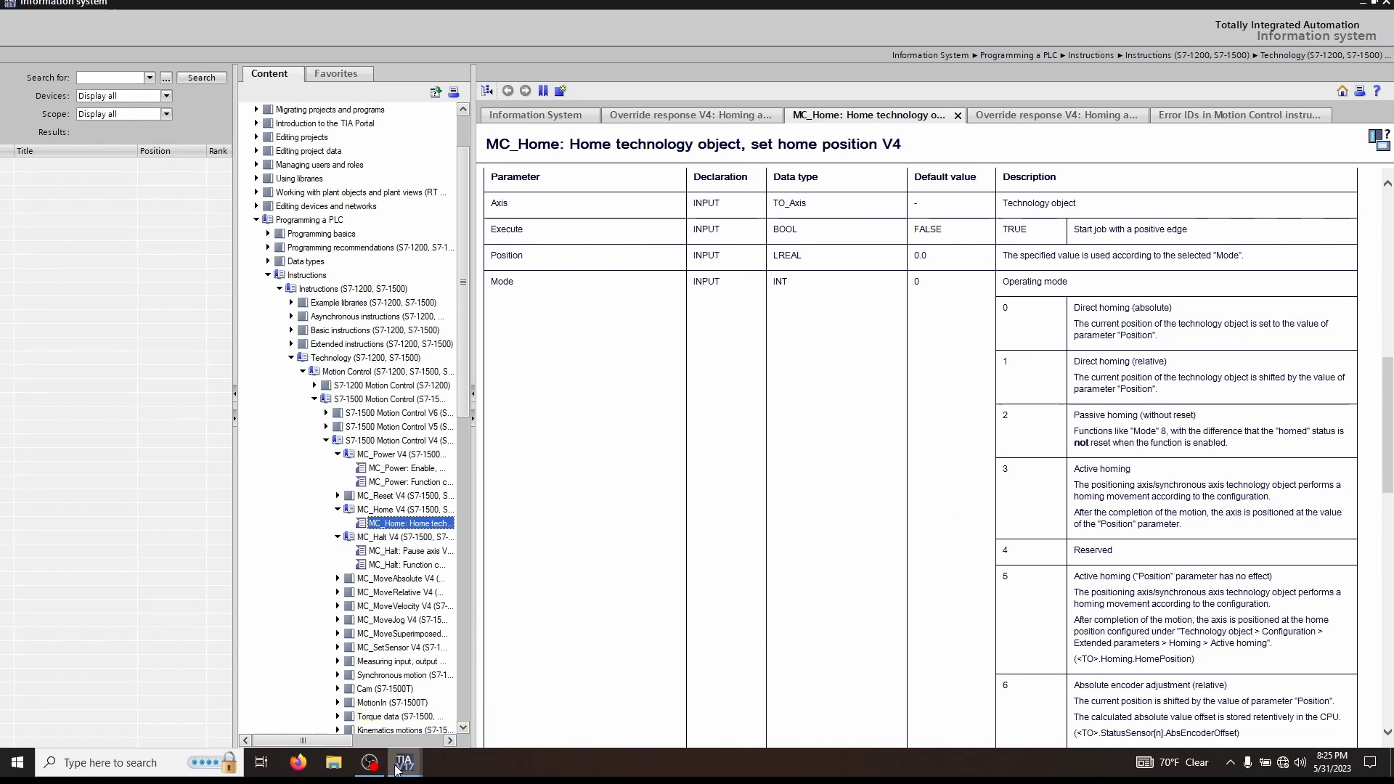
Step: Switch back from the help window to the ladder editor showing Network 10's MC_HOME block
{"action": "left_click", "coordinate": [404, 762]}
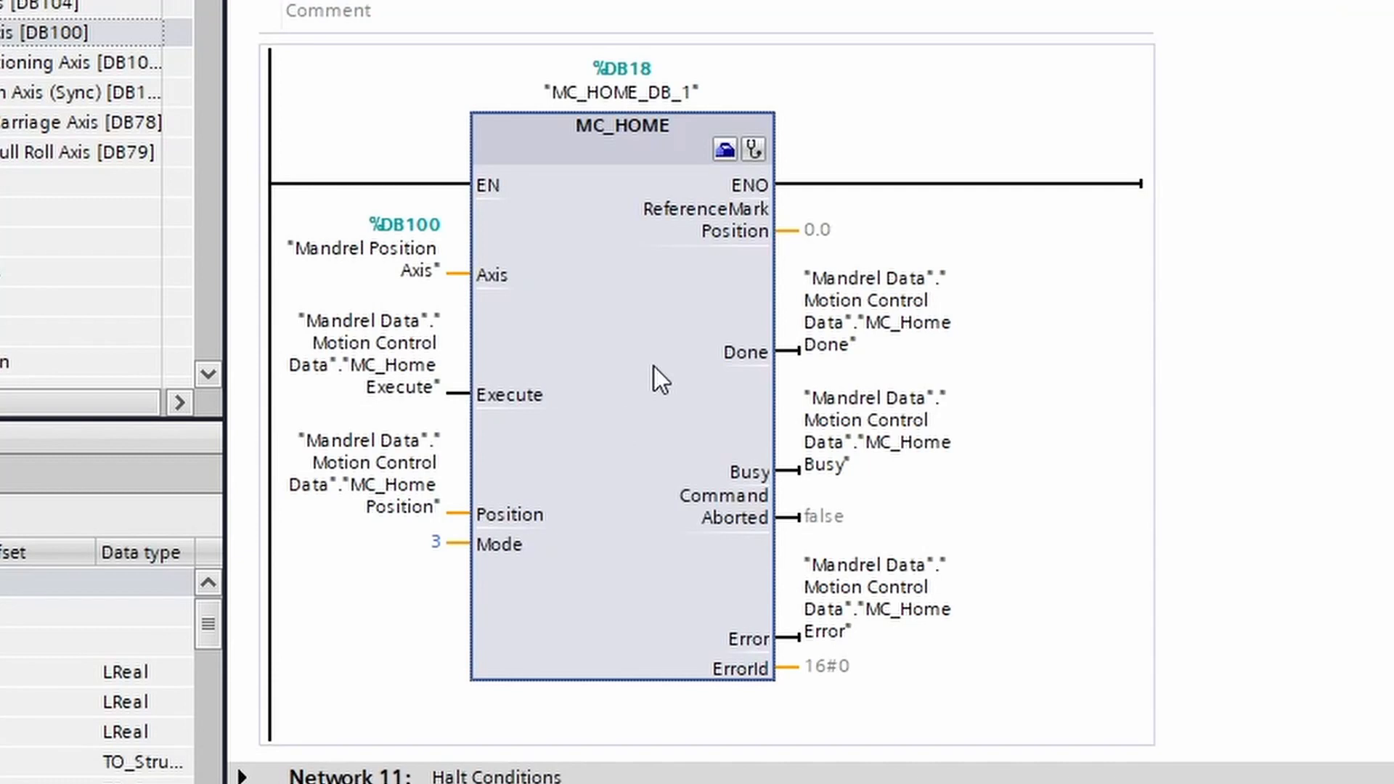
{"action": "mouse_move", "coordinate": [614, 333]}
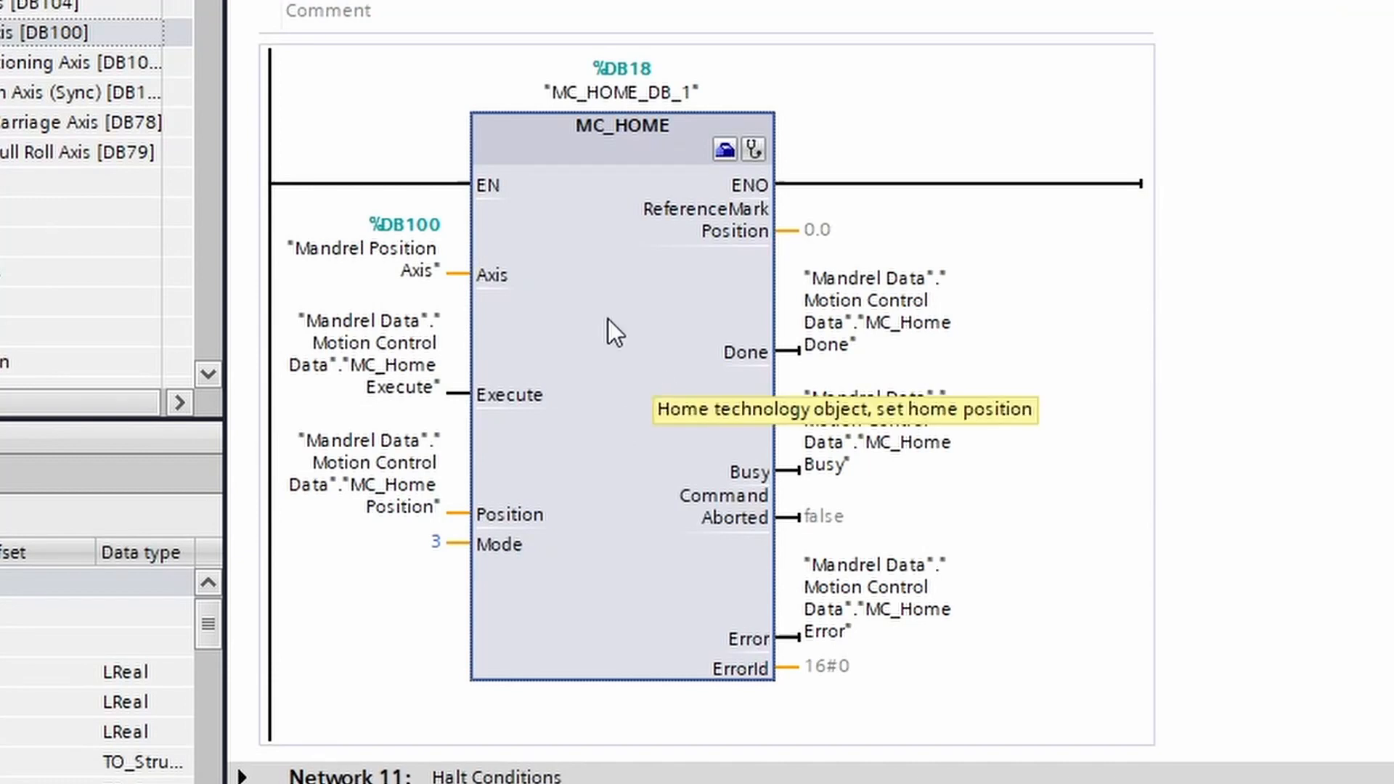
{"action": "mouse_move", "coordinate": [598, 327]}
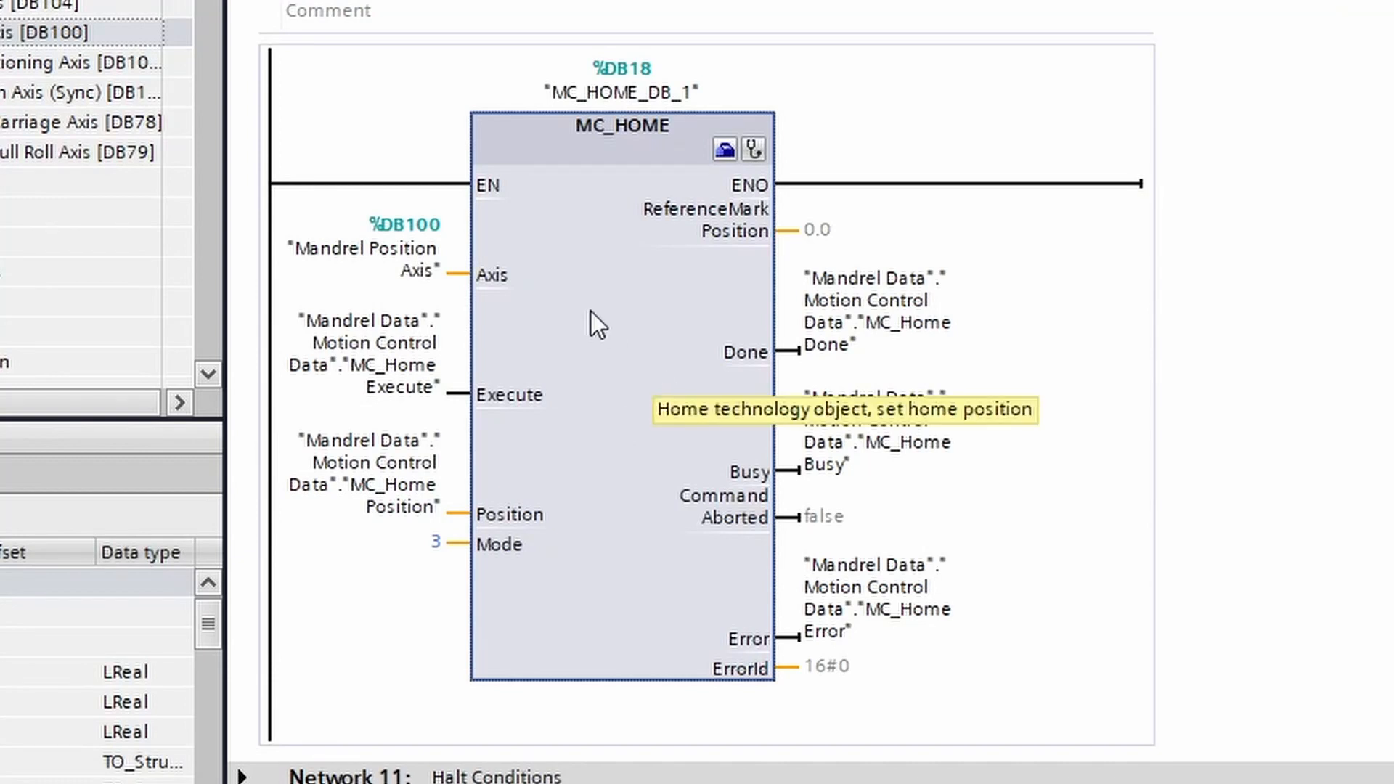
{"action": "mouse_move", "coordinate": [688, 424]}
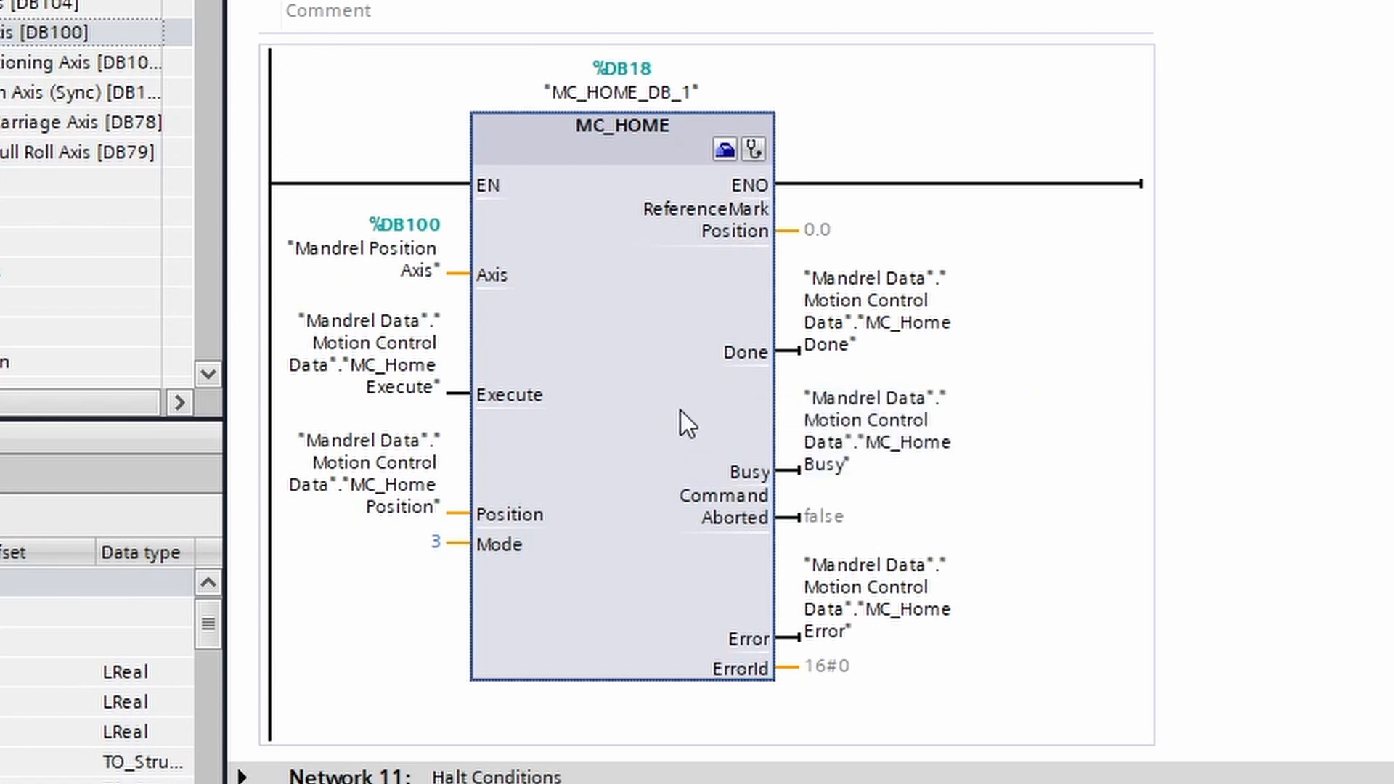
{"action": "mouse_move", "coordinate": [734, 507]}
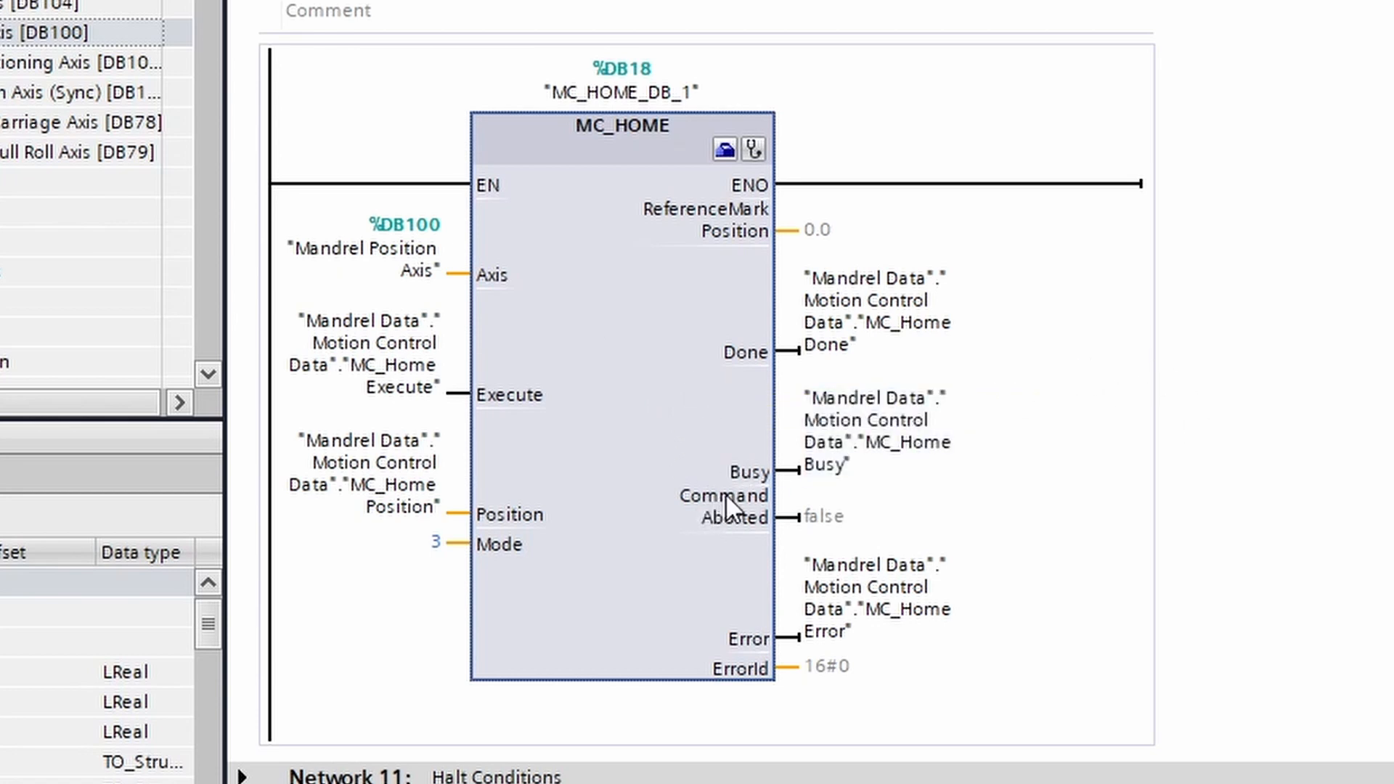
{"action": "mouse_move", "coordinate": [728, 693]}
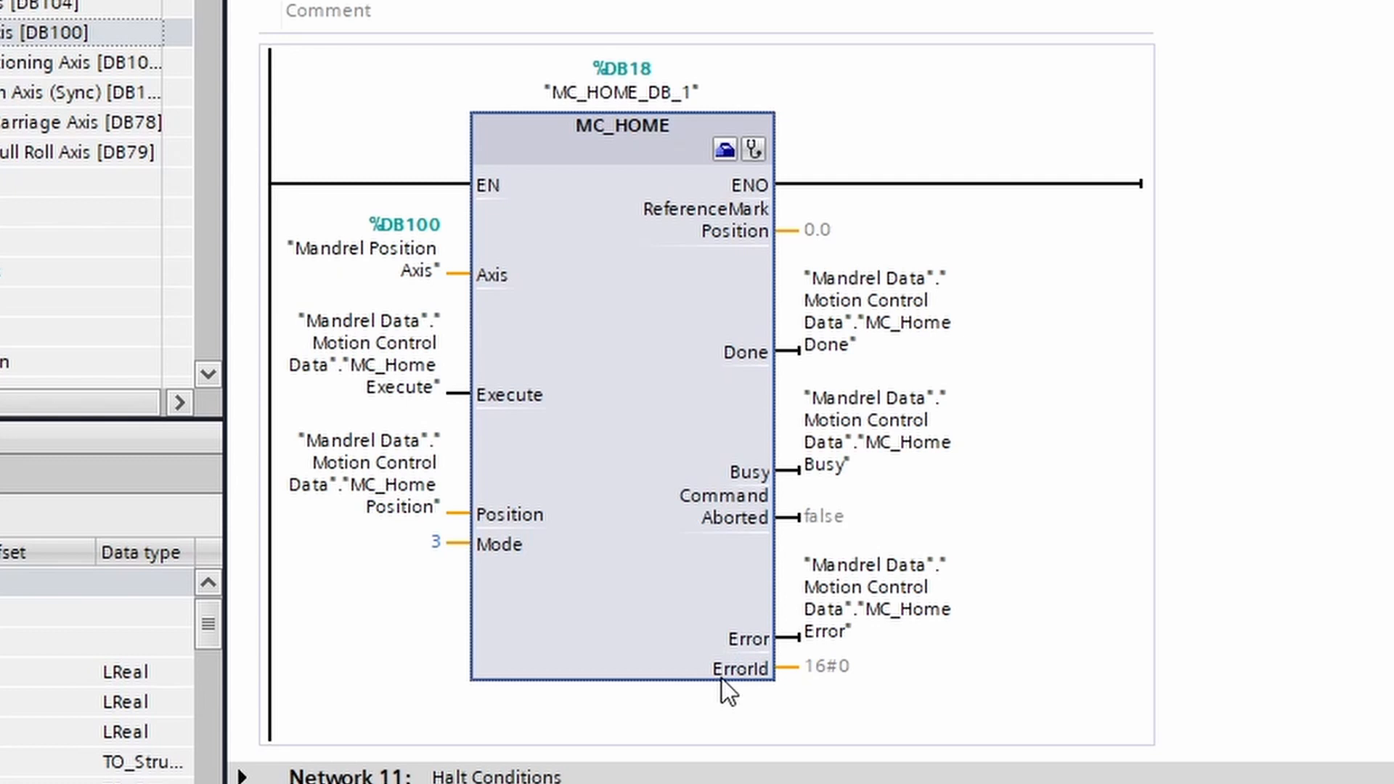
{"action": "mouse_move", "coordinate": [654, 576]}
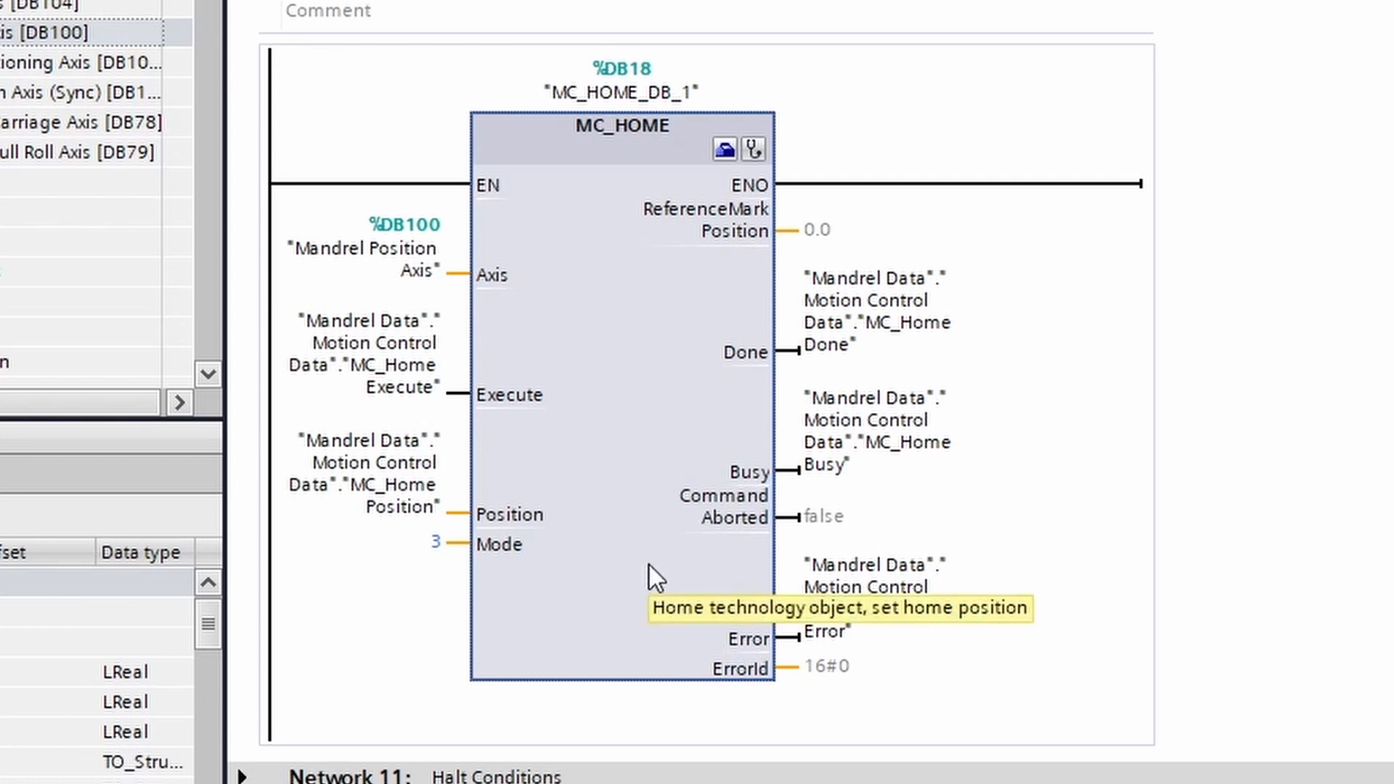
{"action": "mouse_move", "coordinate": [729, 378]}
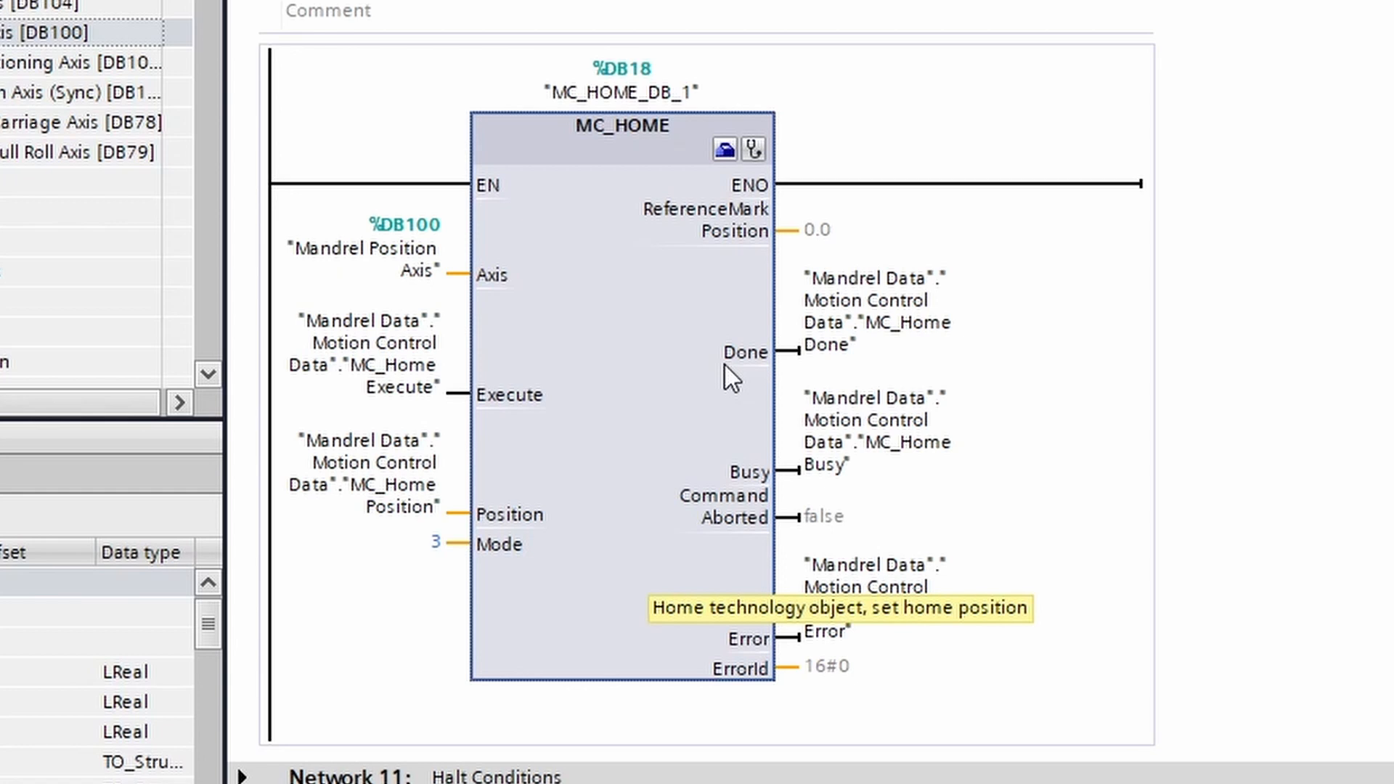
{"action": "mouse_move", "coordinate": [768, 367]}
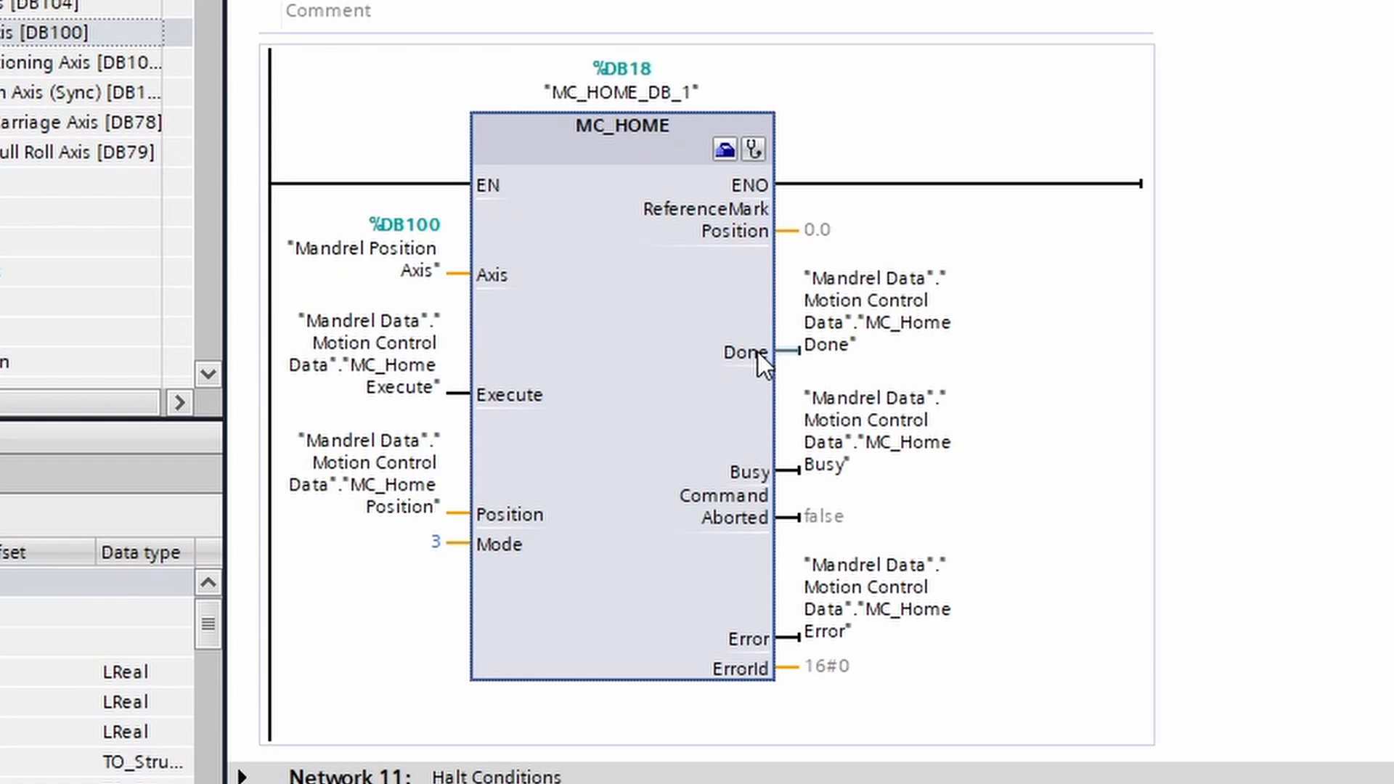
{"action": "mouse_move", "coordinate": [742, 508]}
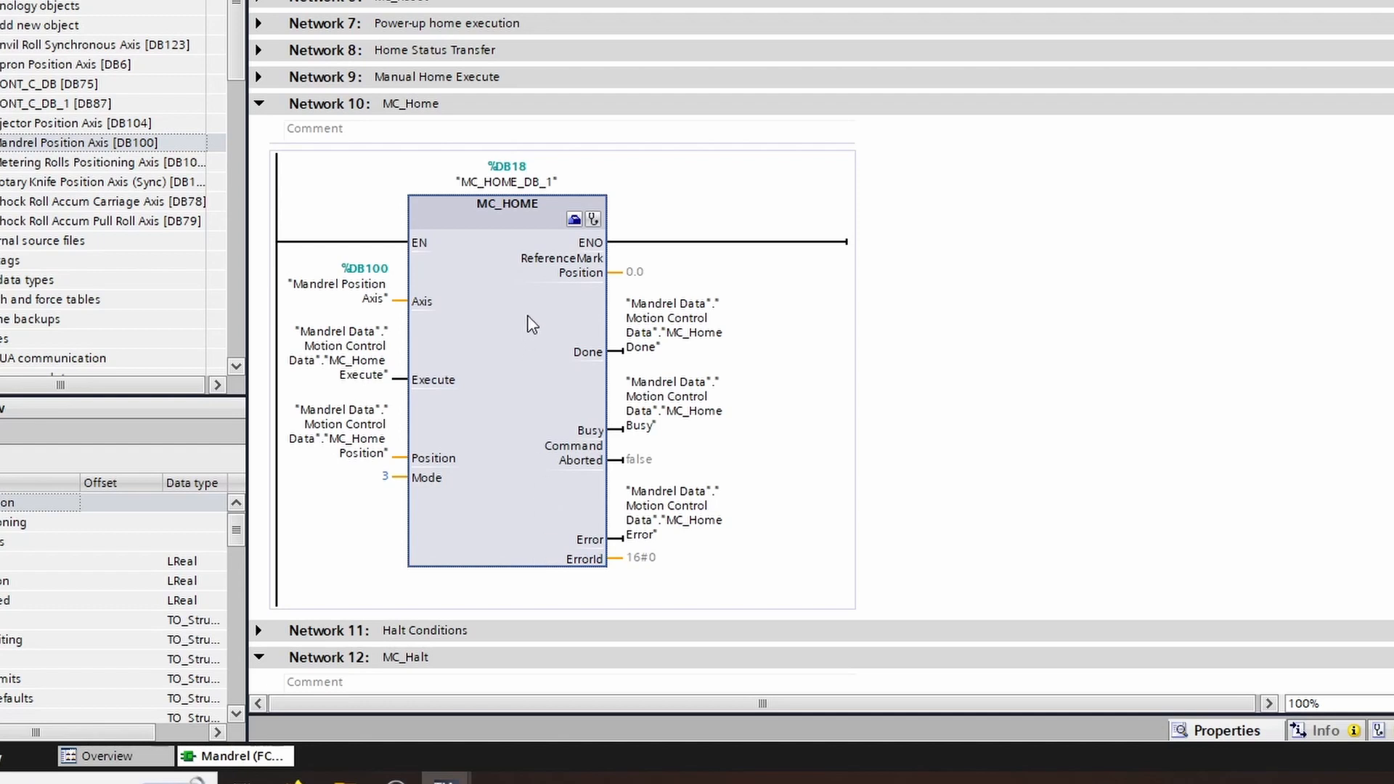
{"action": "mouse_move", "coordinate": [543, 302]}
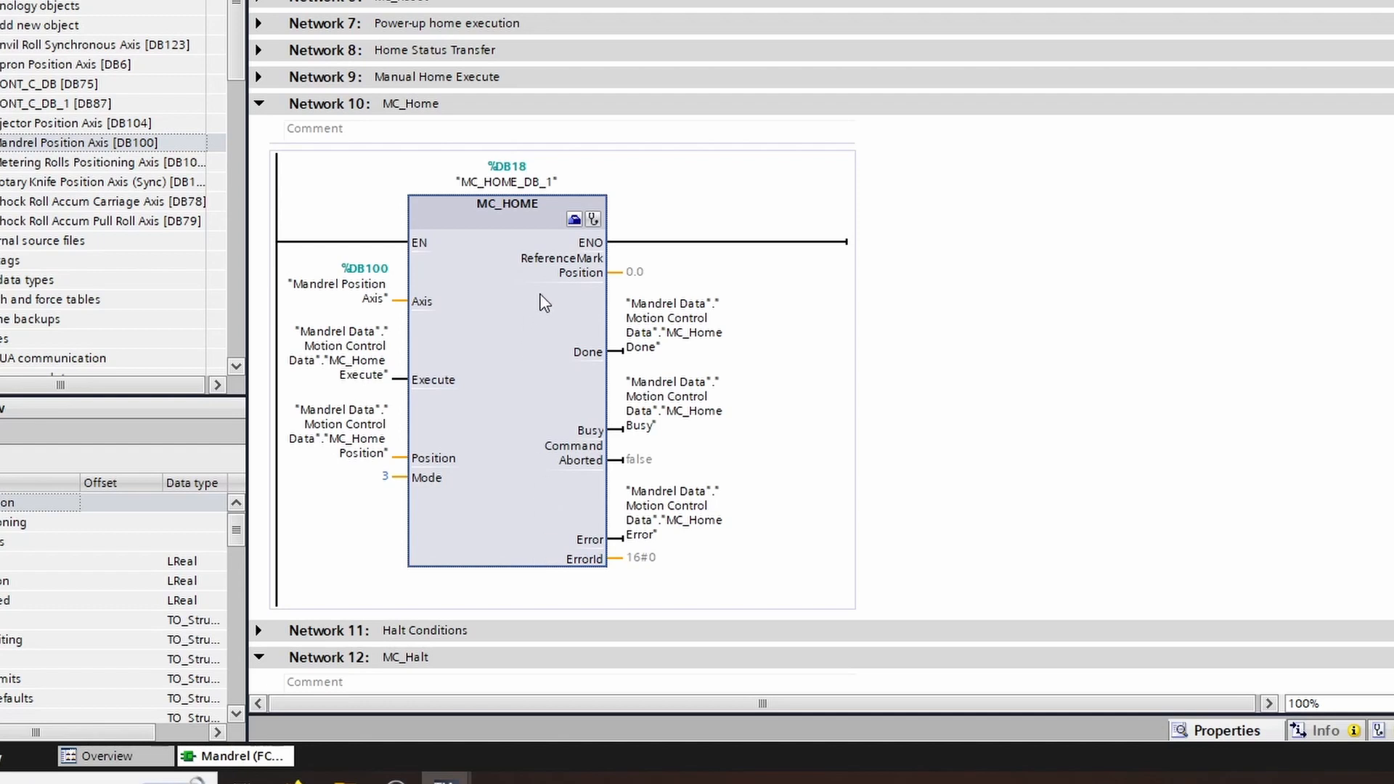
Step: Scroll the editor down to Network 12's MC_HALT block with deceleration 40500.0
{"action": "scroll", "scroll_direction": "down", "scroll_amount": 3}
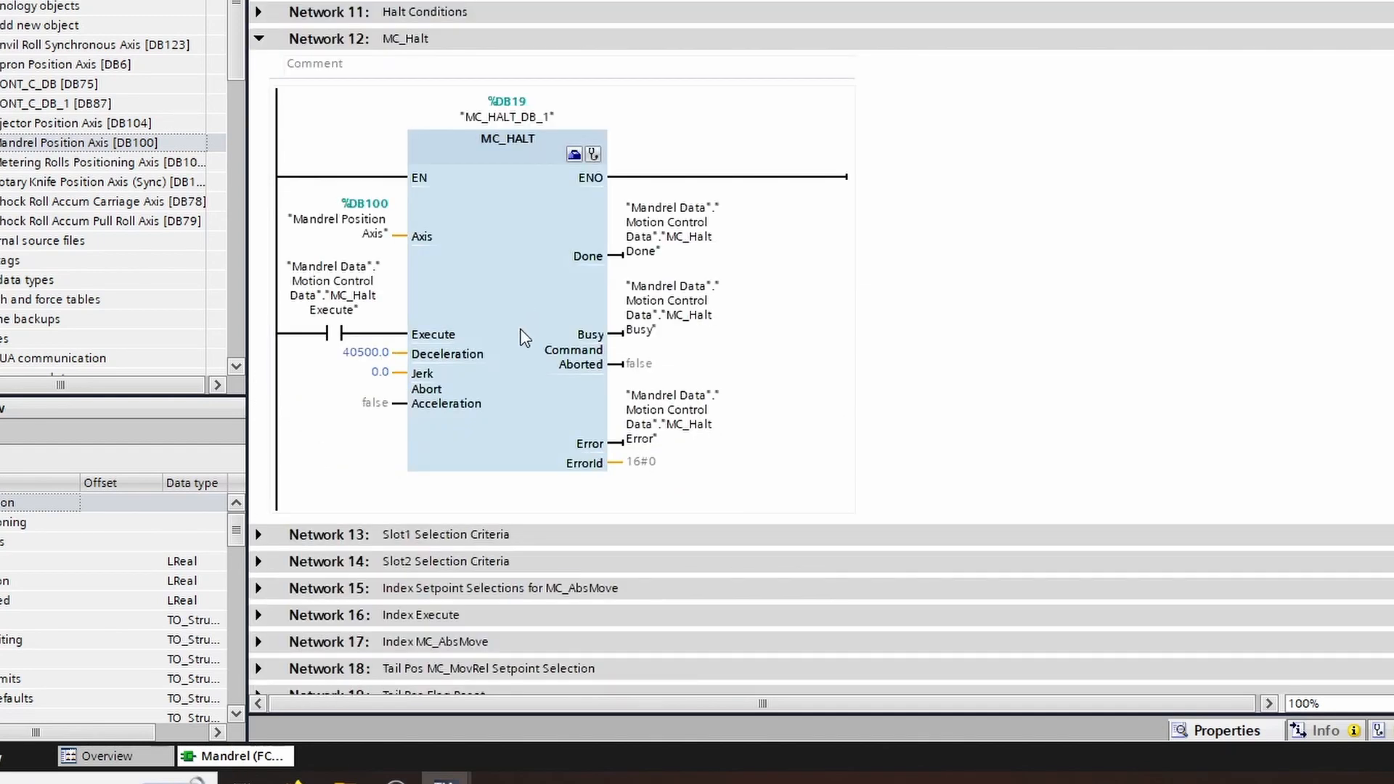
{"action": "mouse_move", "coordinate": [523, 337]}
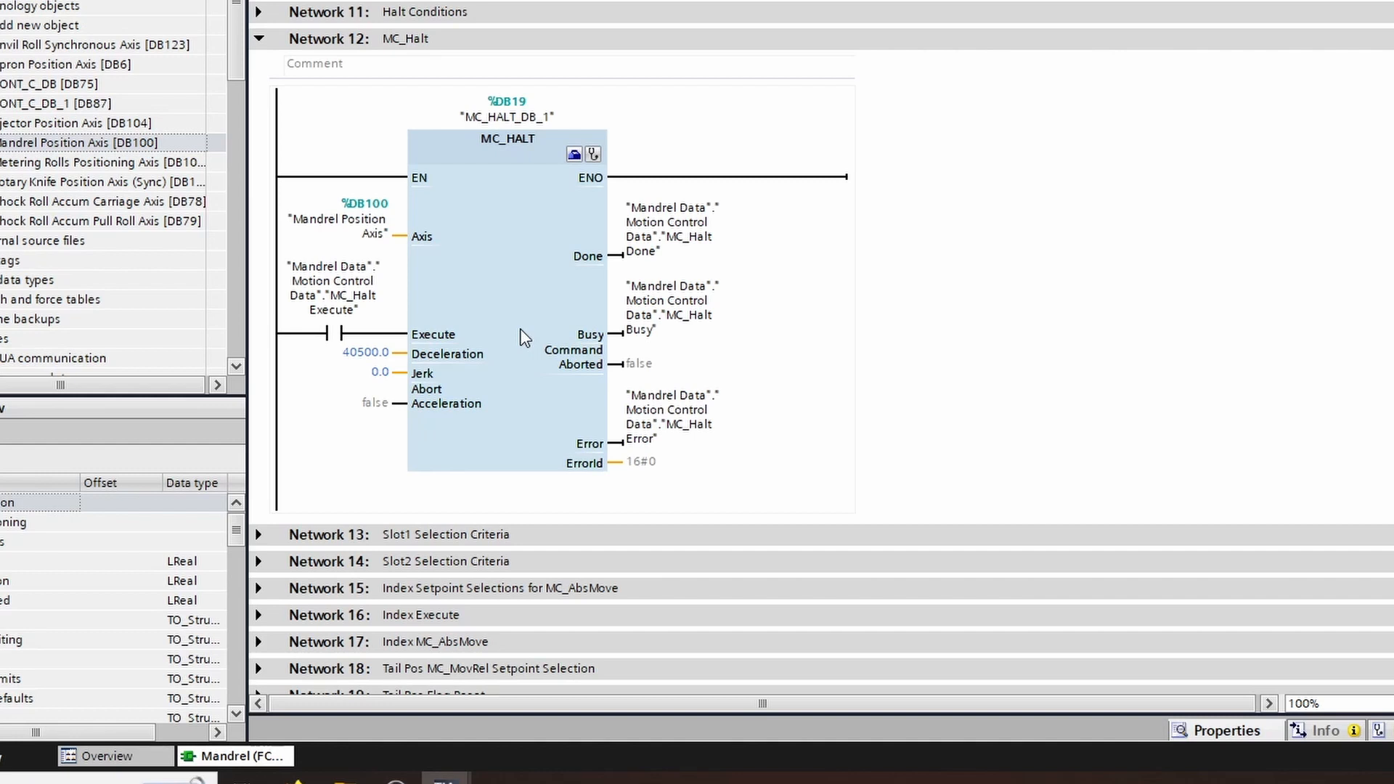
{"action": "mouse_move", "coordinate": [435, 378]}
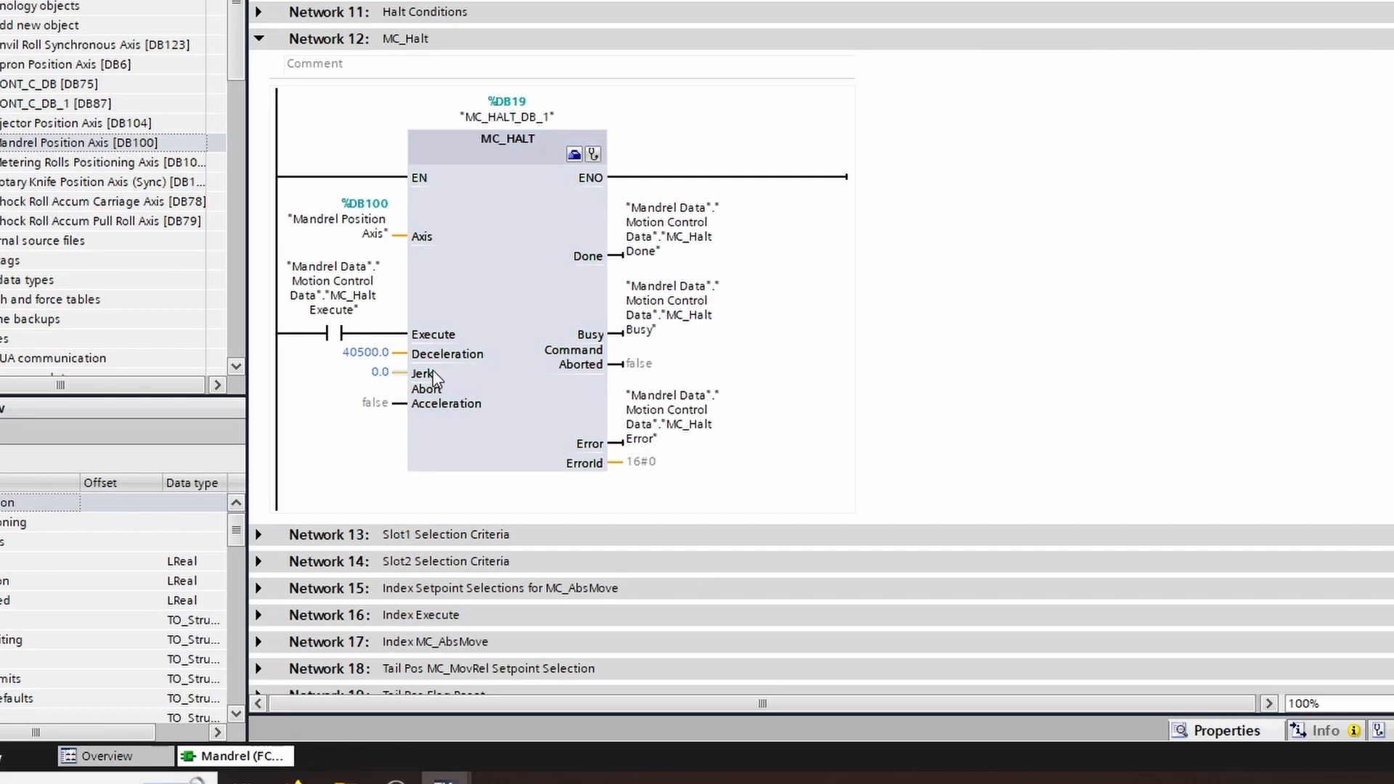
{"action": "mouse_move", "coordinate": [418, 391]}
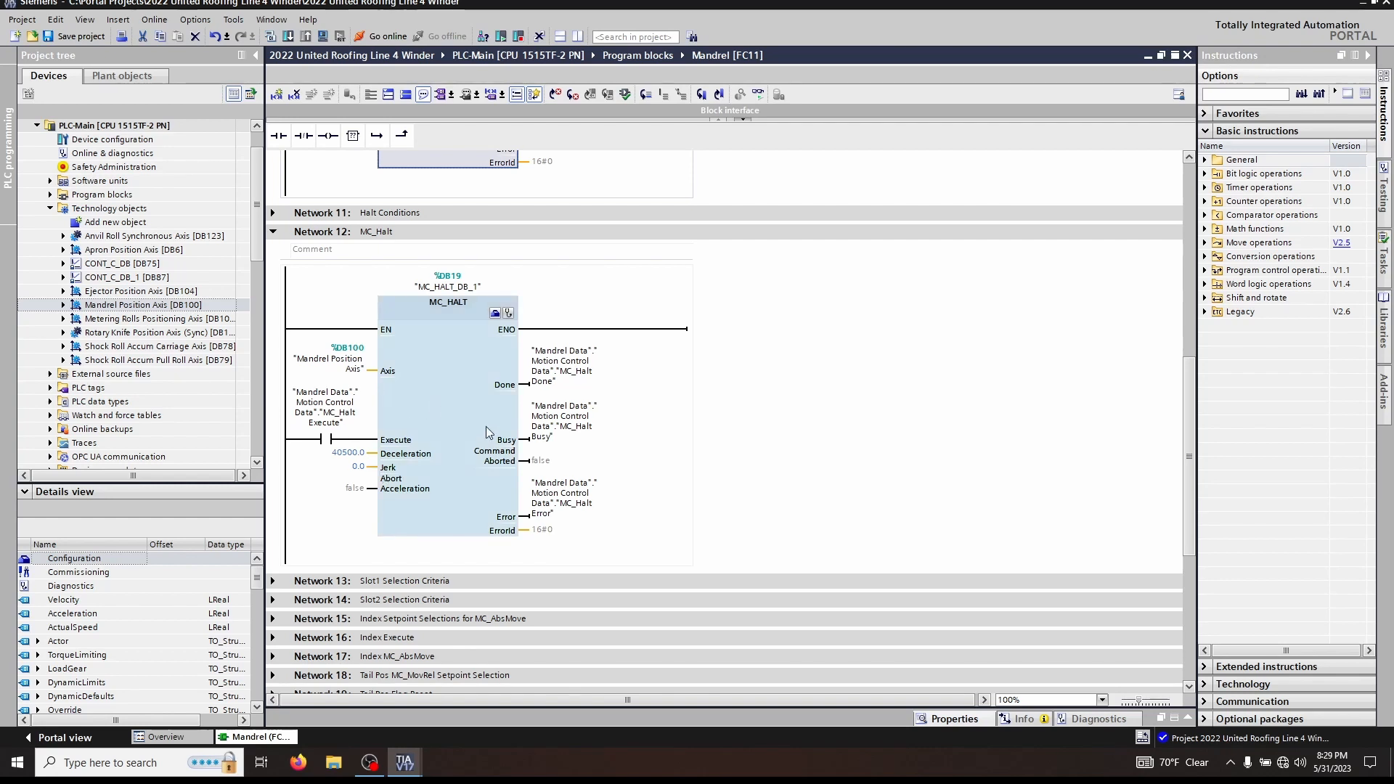
Step: Scroll the MC_Home V4 help page through the operating-mode table and requirements to Override response
{"action": "scroll", "scroll_direction": "up", "scroll_amount": 3}
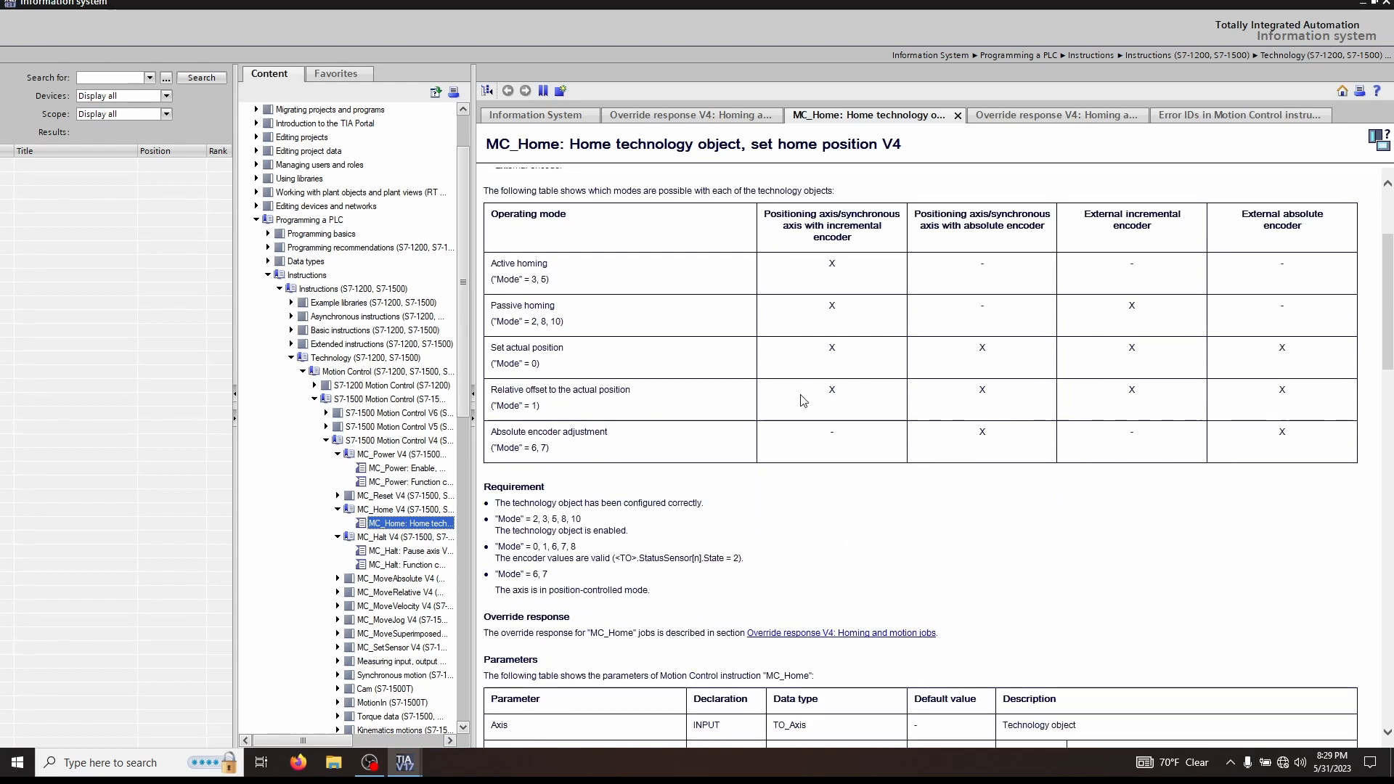
{"action": "scroll", "scroll_direction": "down", "scroll_amount": 3}
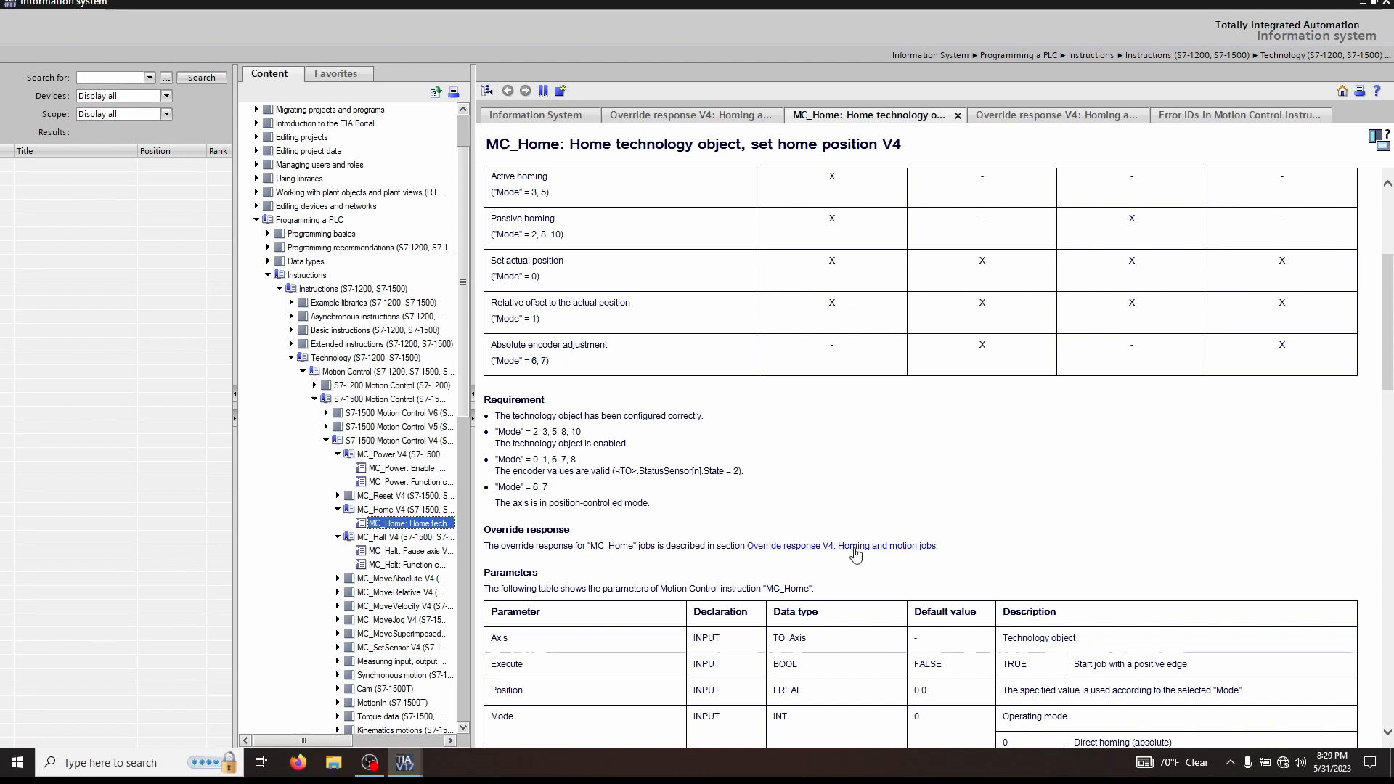
Step: Follow the 'Override response V4: Homing and motion jobs' link to its job-abort table
{"action": "left_click", "coordinate": [840, 545]}
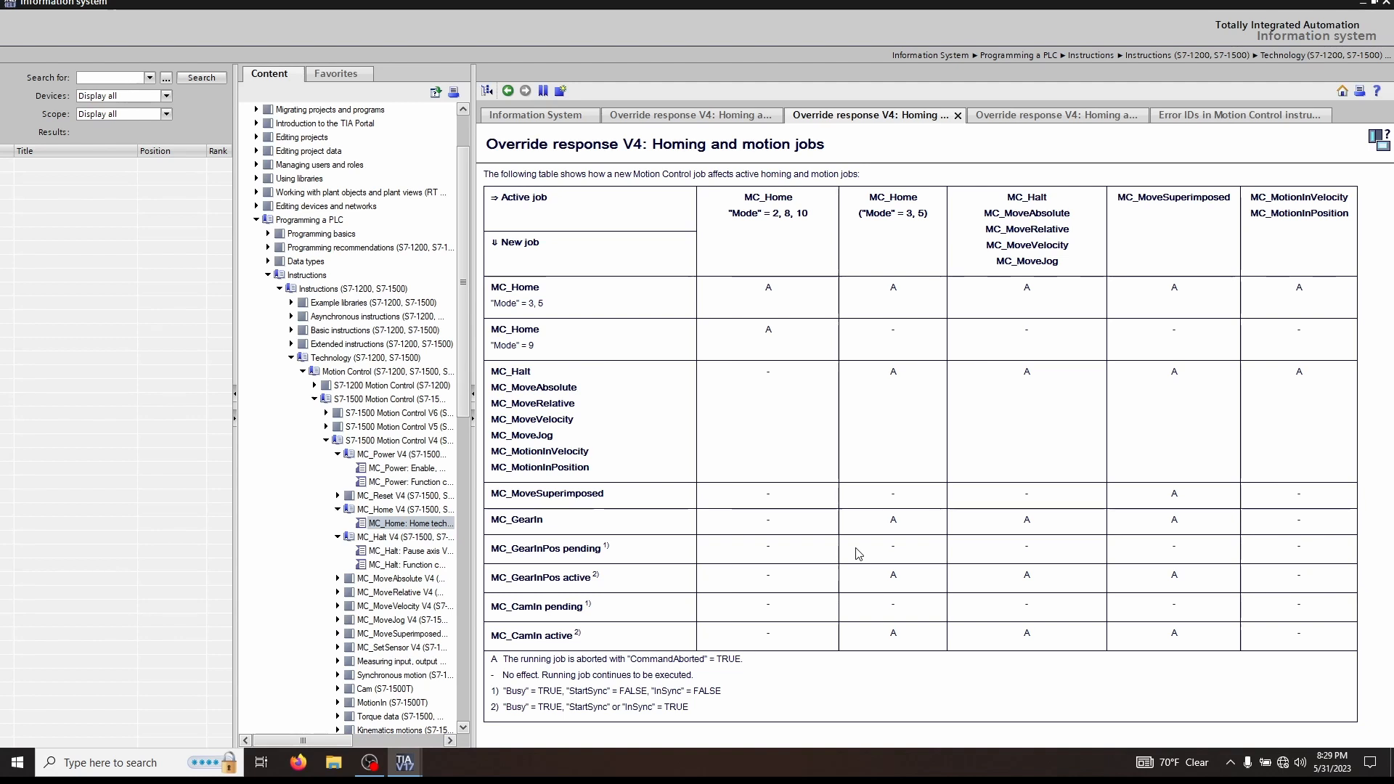
{"action": "mouse_move", "coordinate": [785, 230]}
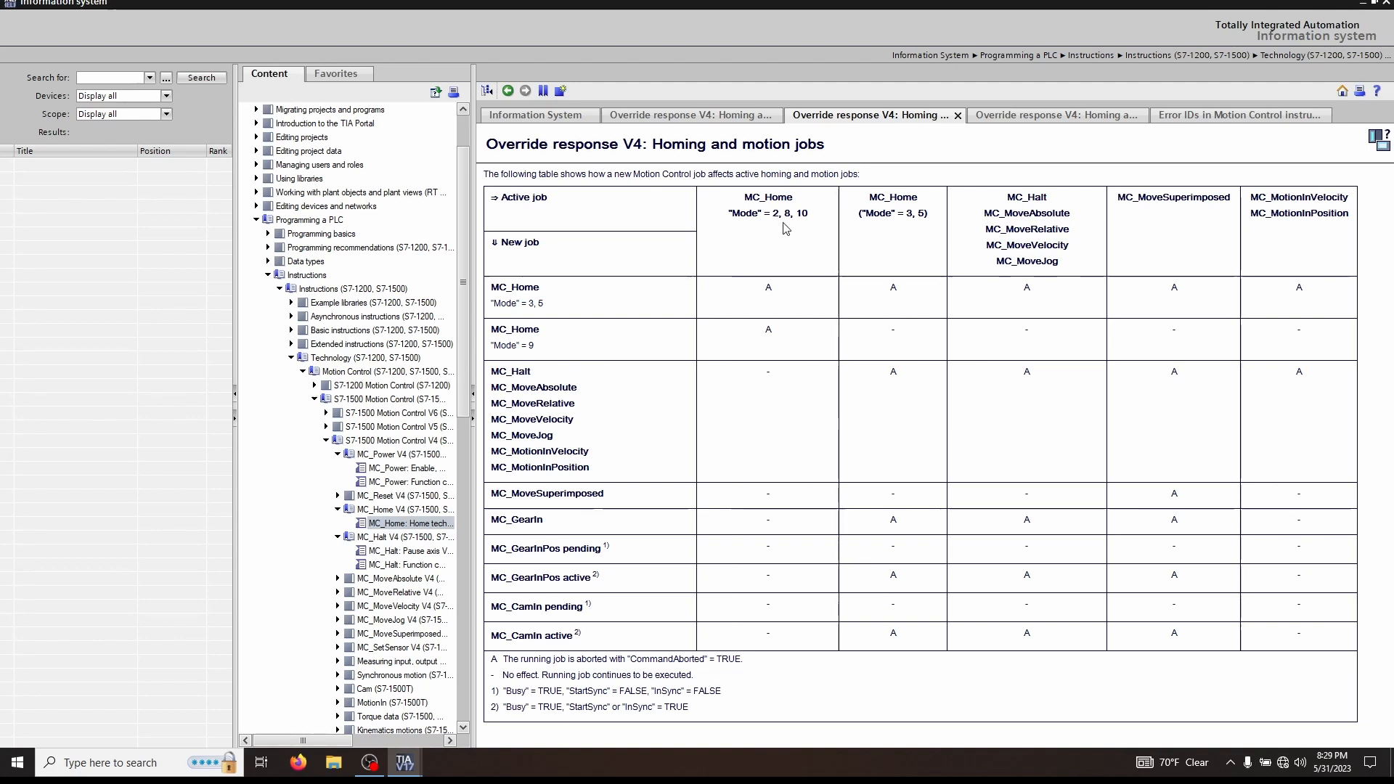
{"action": "mouse_move", "coordinate": [883, 214]}
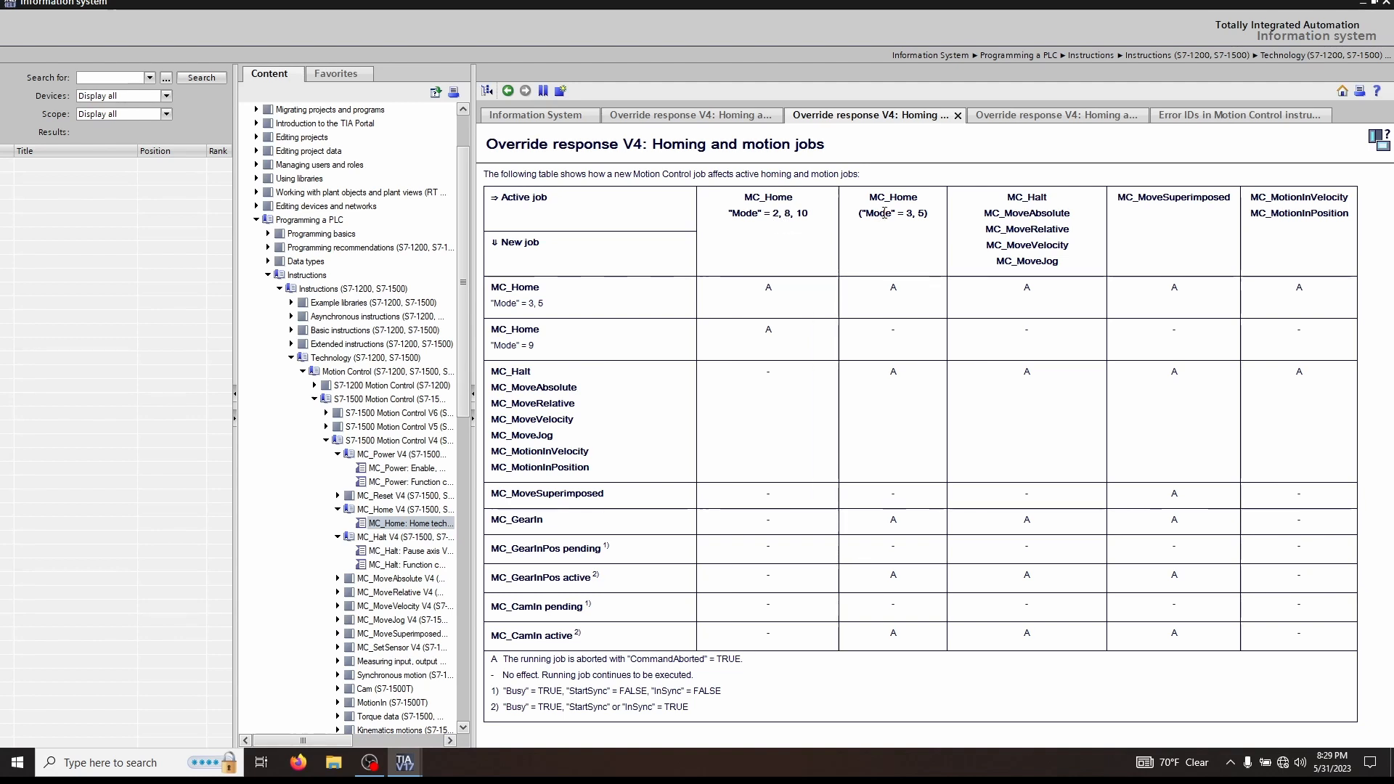
{"action": "mouse_move", "coordinate": [811, 230]}
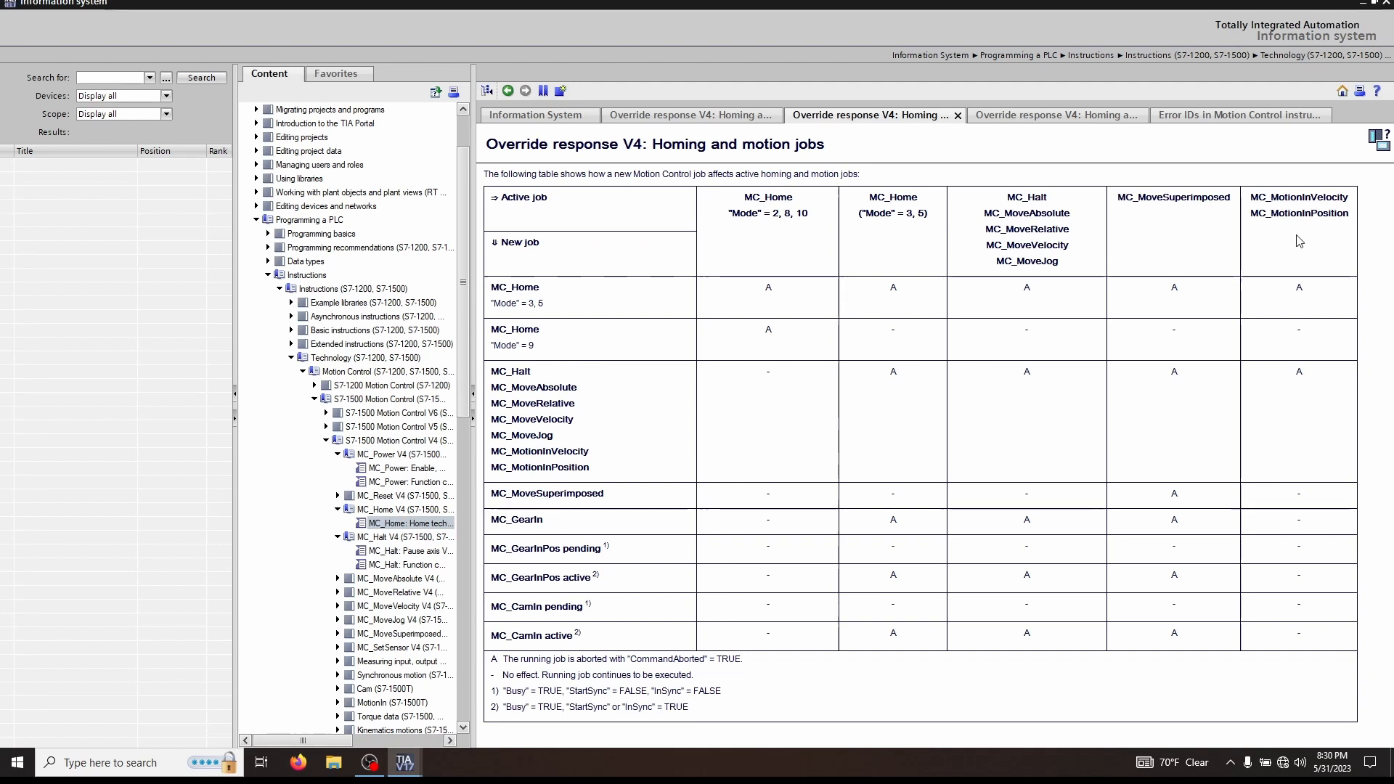
{"action": "mouse_move", "coordinate": [1066, 245]}
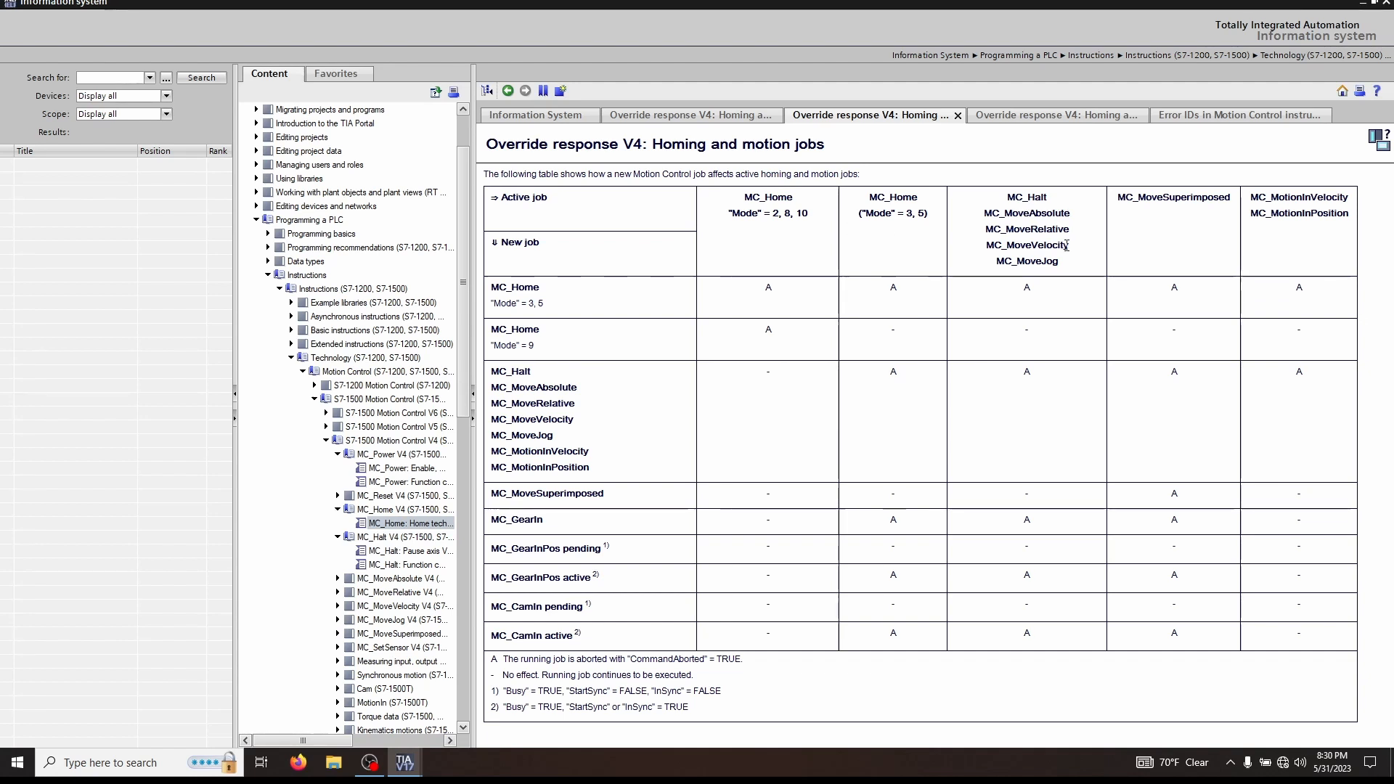
{"action": "mouse_move", "coordinate": [575, 401]}
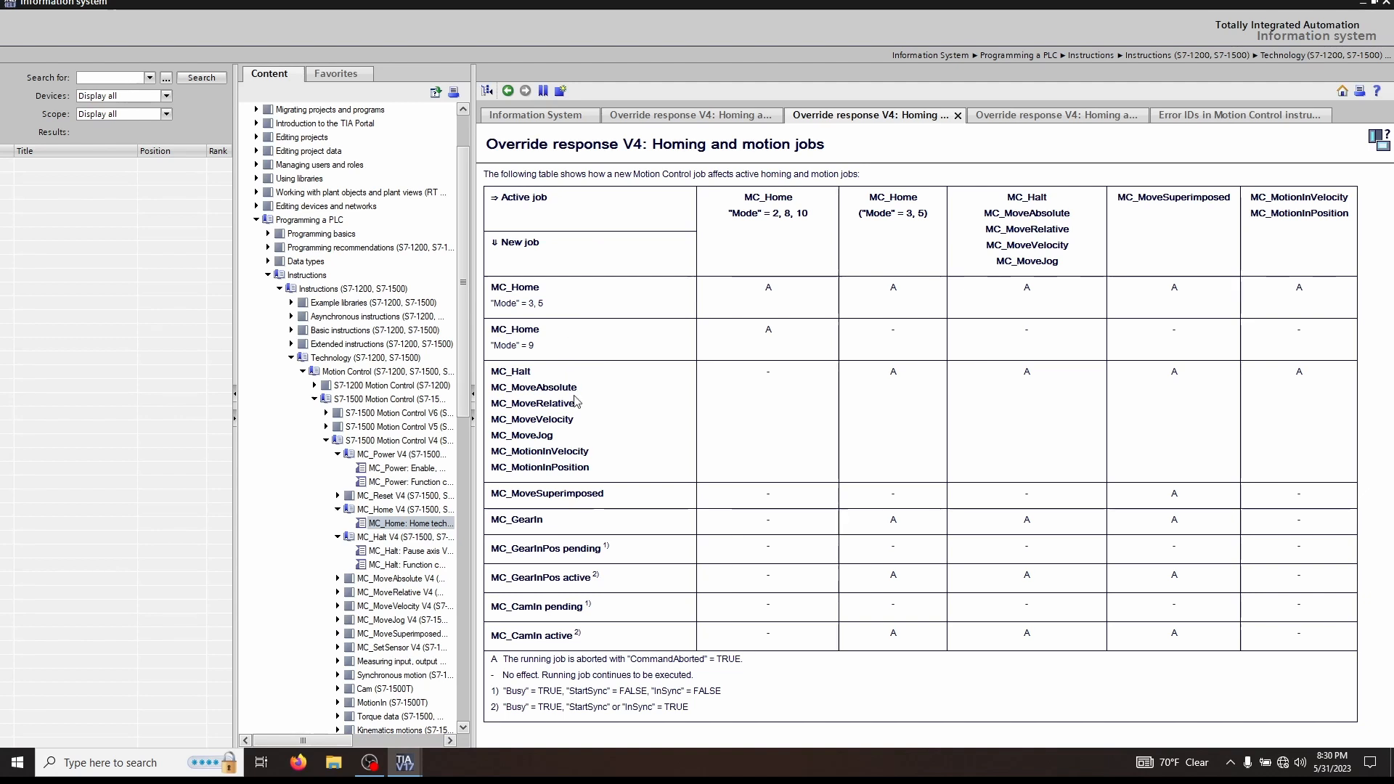
{"action": "mouse_move", "coordinate": [587, 589]}
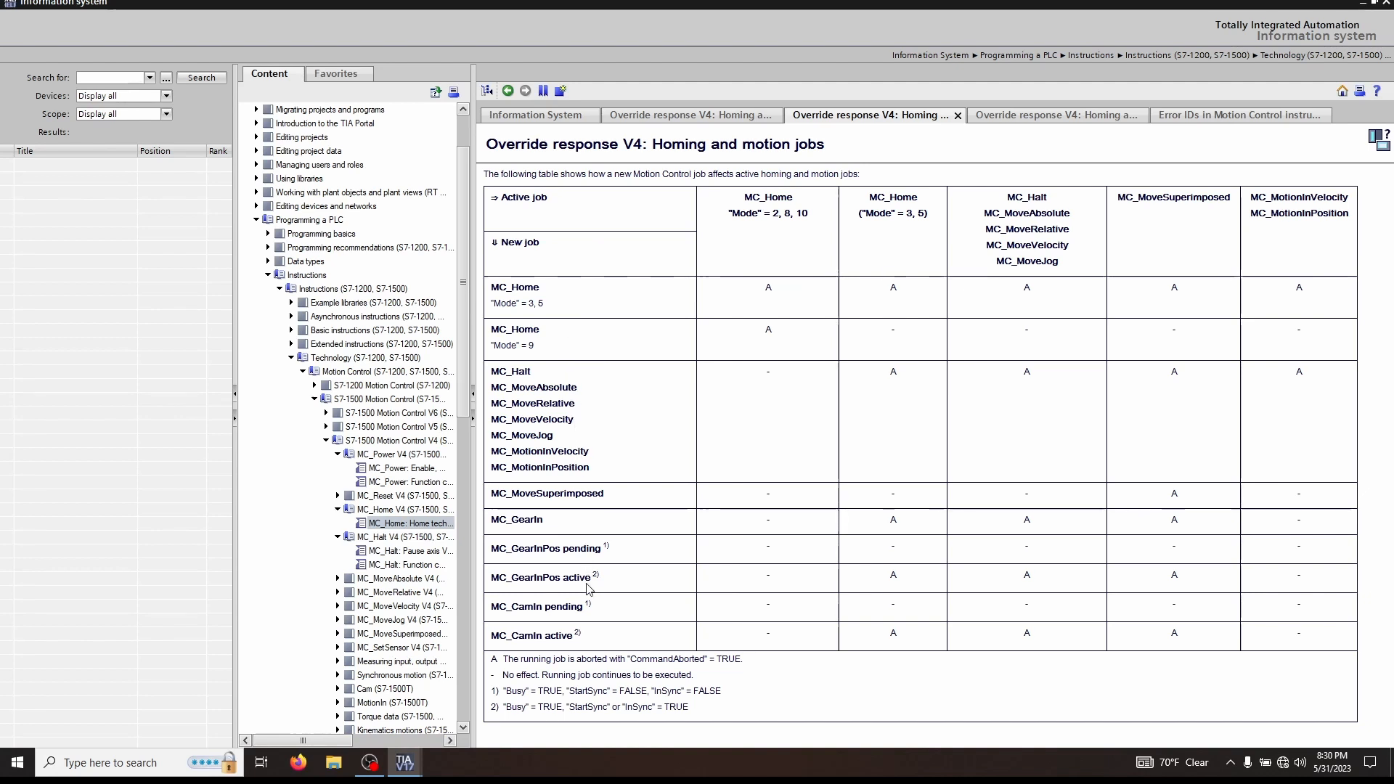
{"action": "mouse_move", "coordinate": [601, 281]}
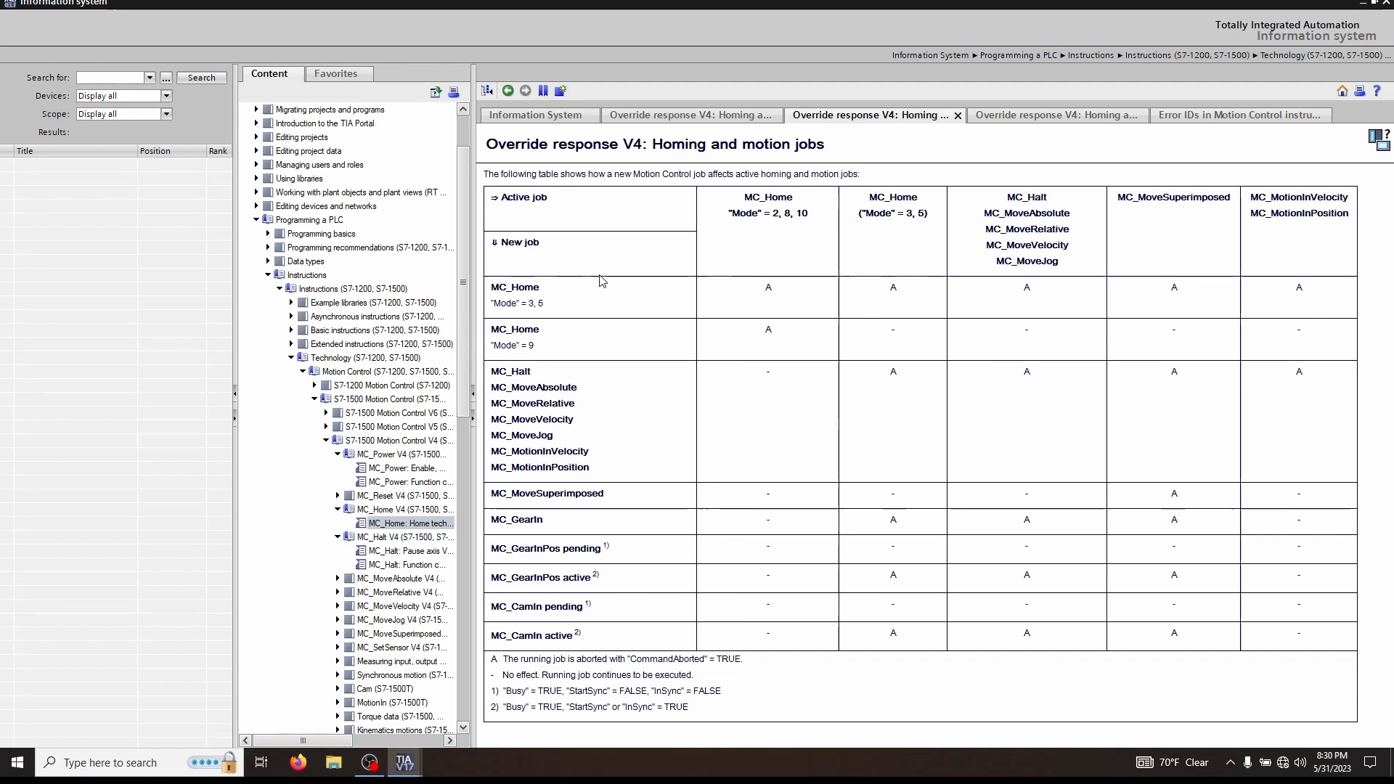
{"action": "mouse_move", "coordinate": [925, 246]}
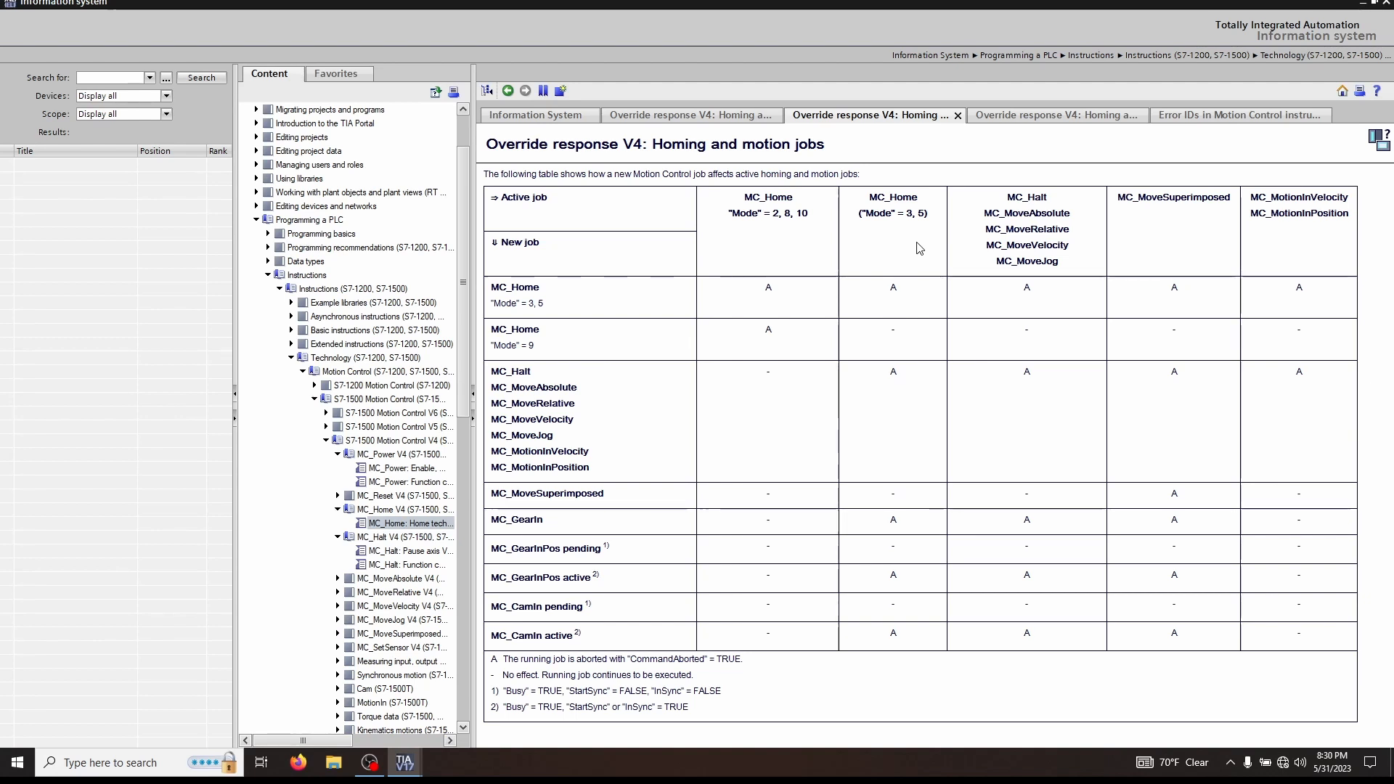
{"action": "mouse_move", "coordinate": [545, 383]}
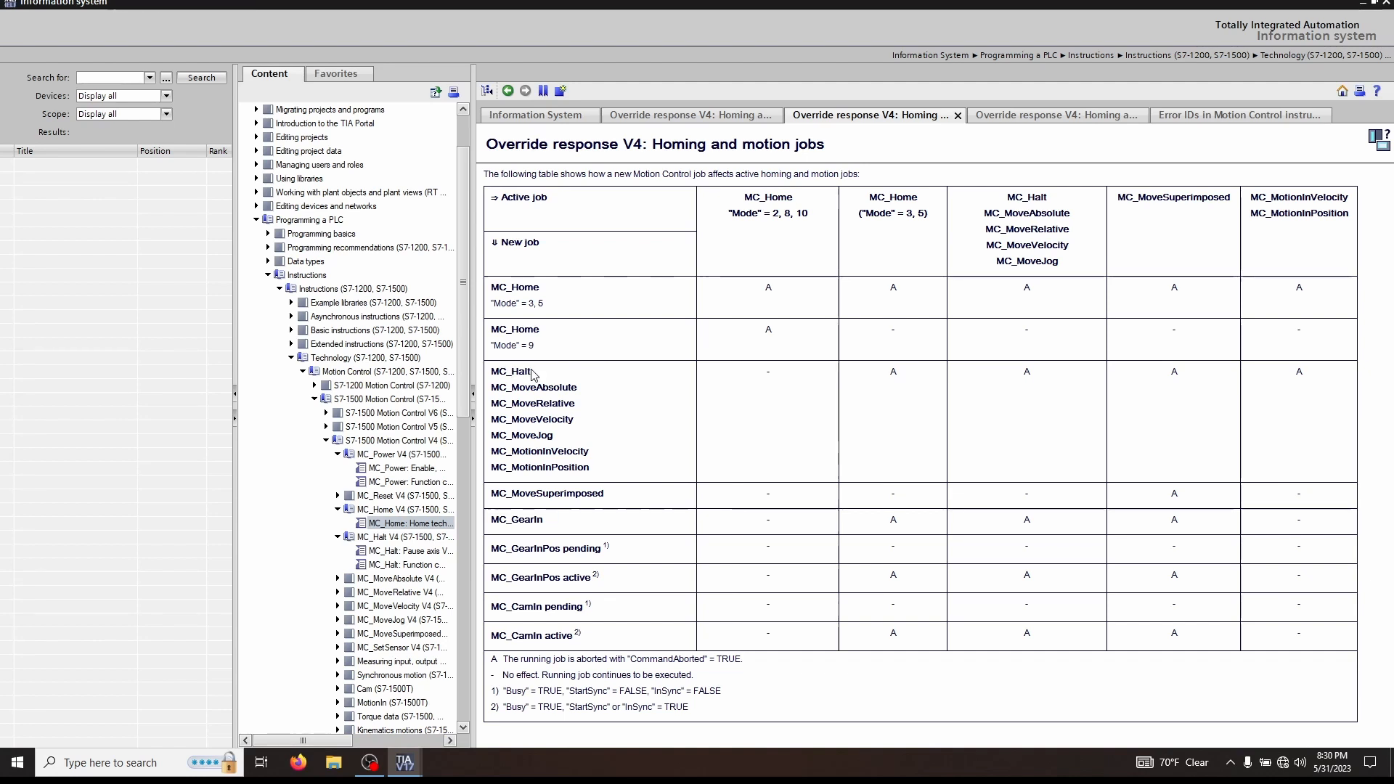
{"action": "mouse_move", "coordinate": [1060, 380]}
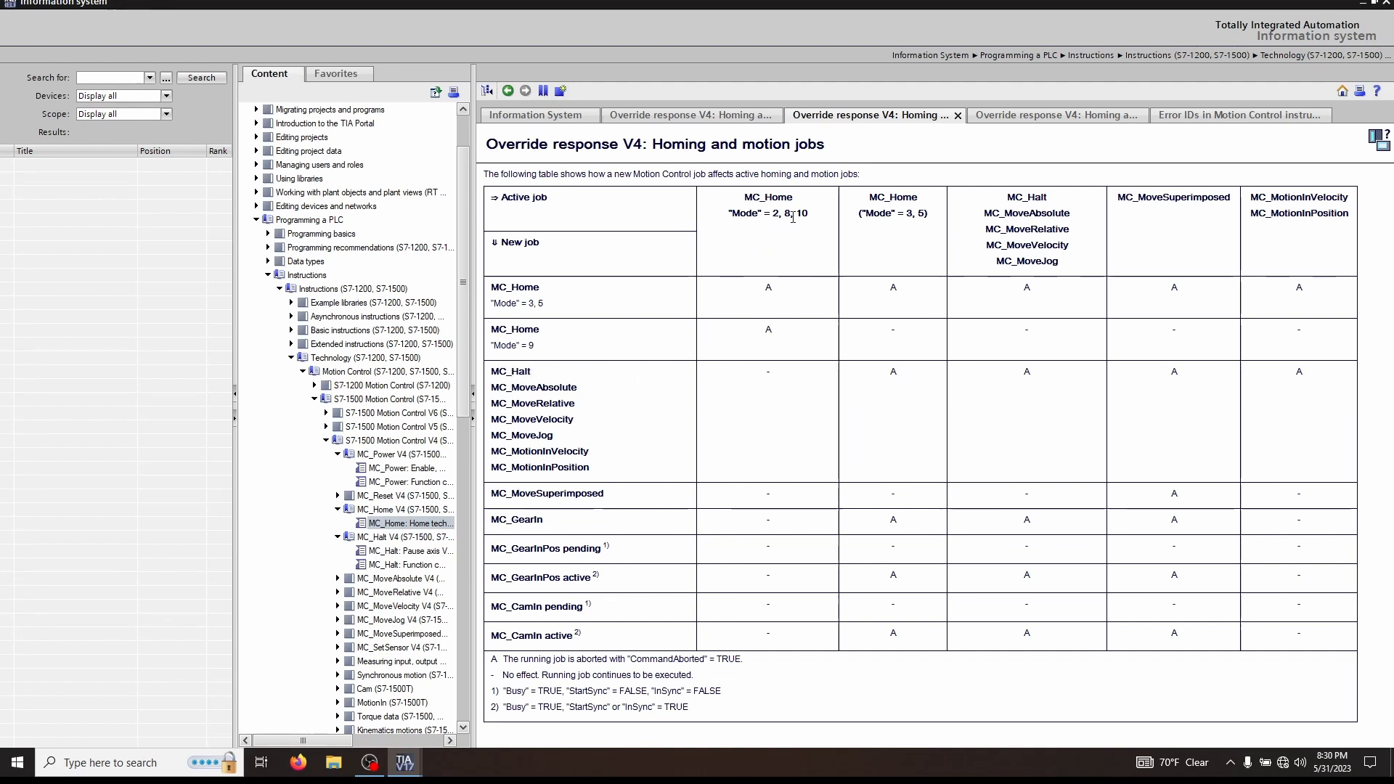
{"action": "mouse_move", "coordinate": [734, 242]}
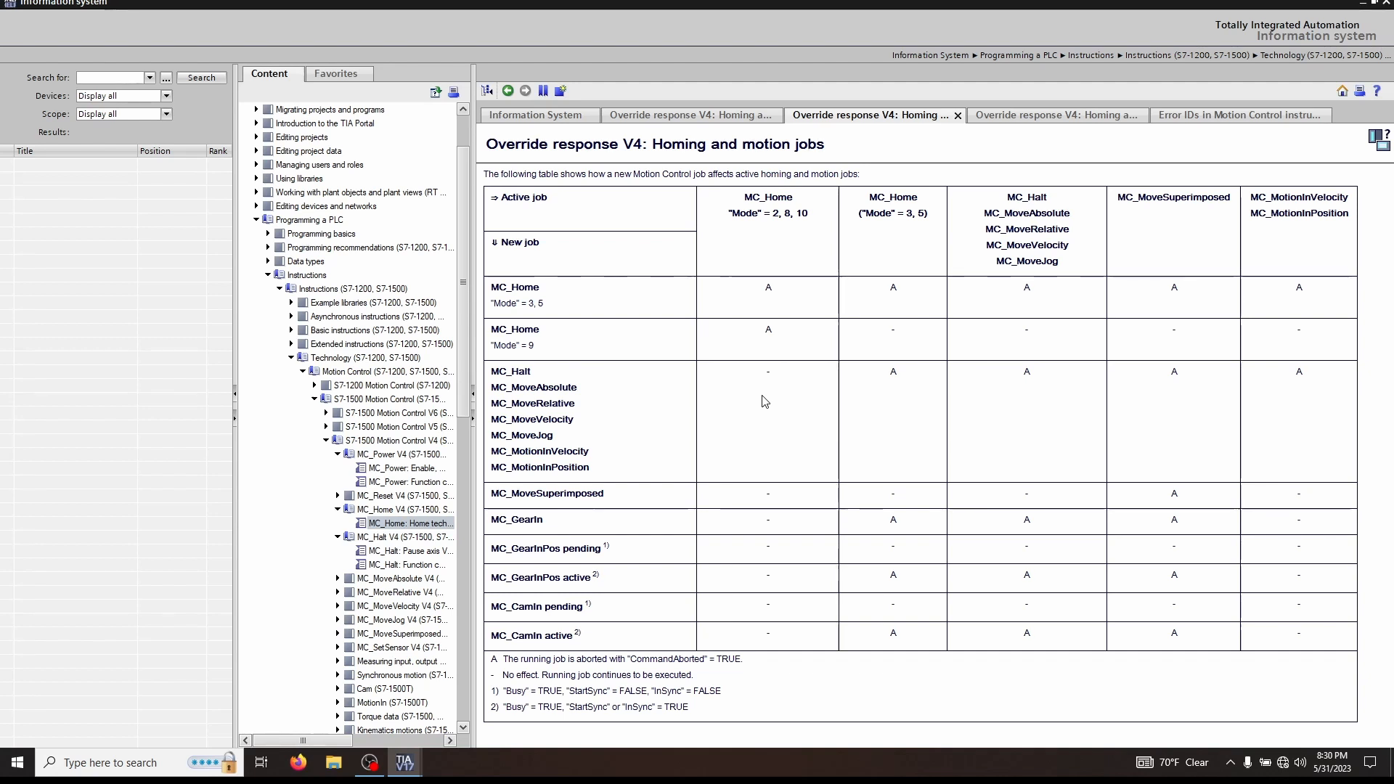
{"action": "mouse_move", "coordinate": [803, 237]}
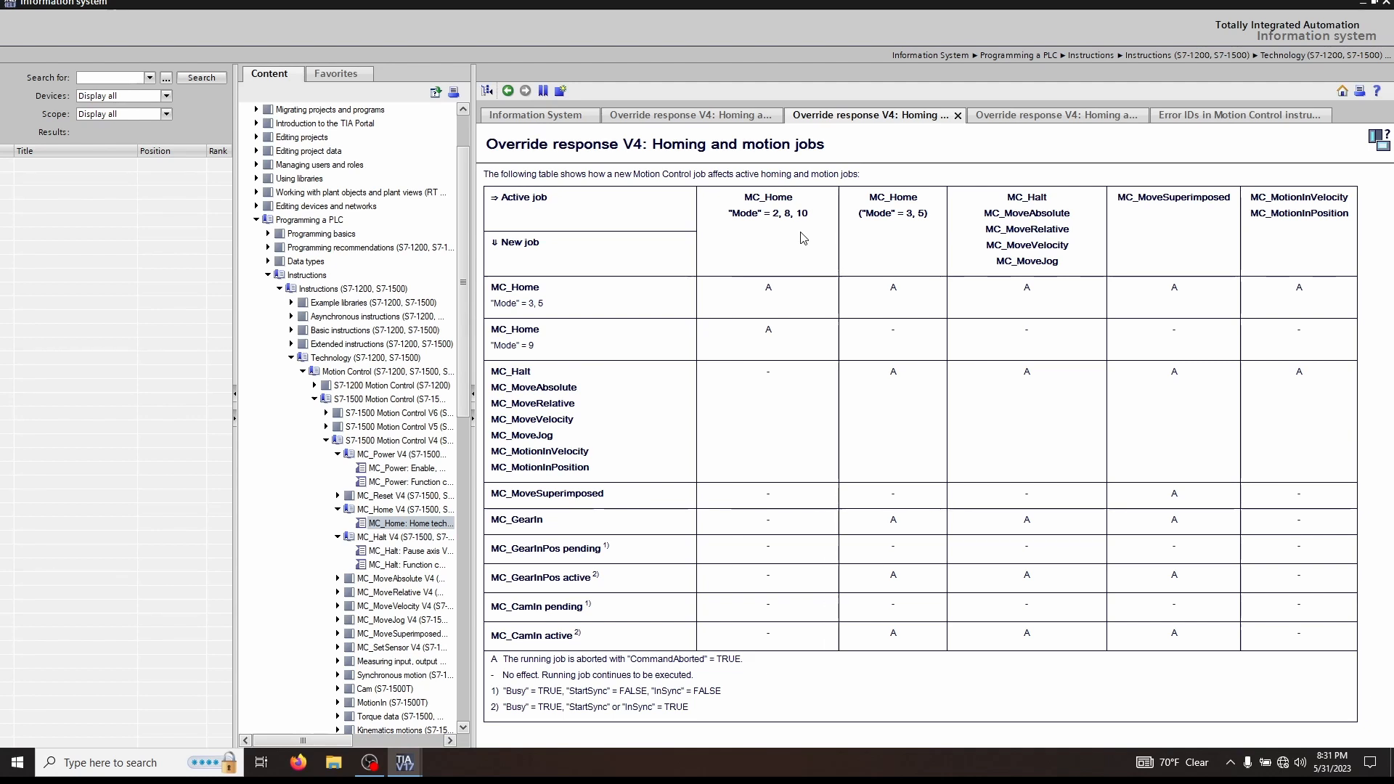
{"action": "mouse_move", "coordinate": [1292, 448]}
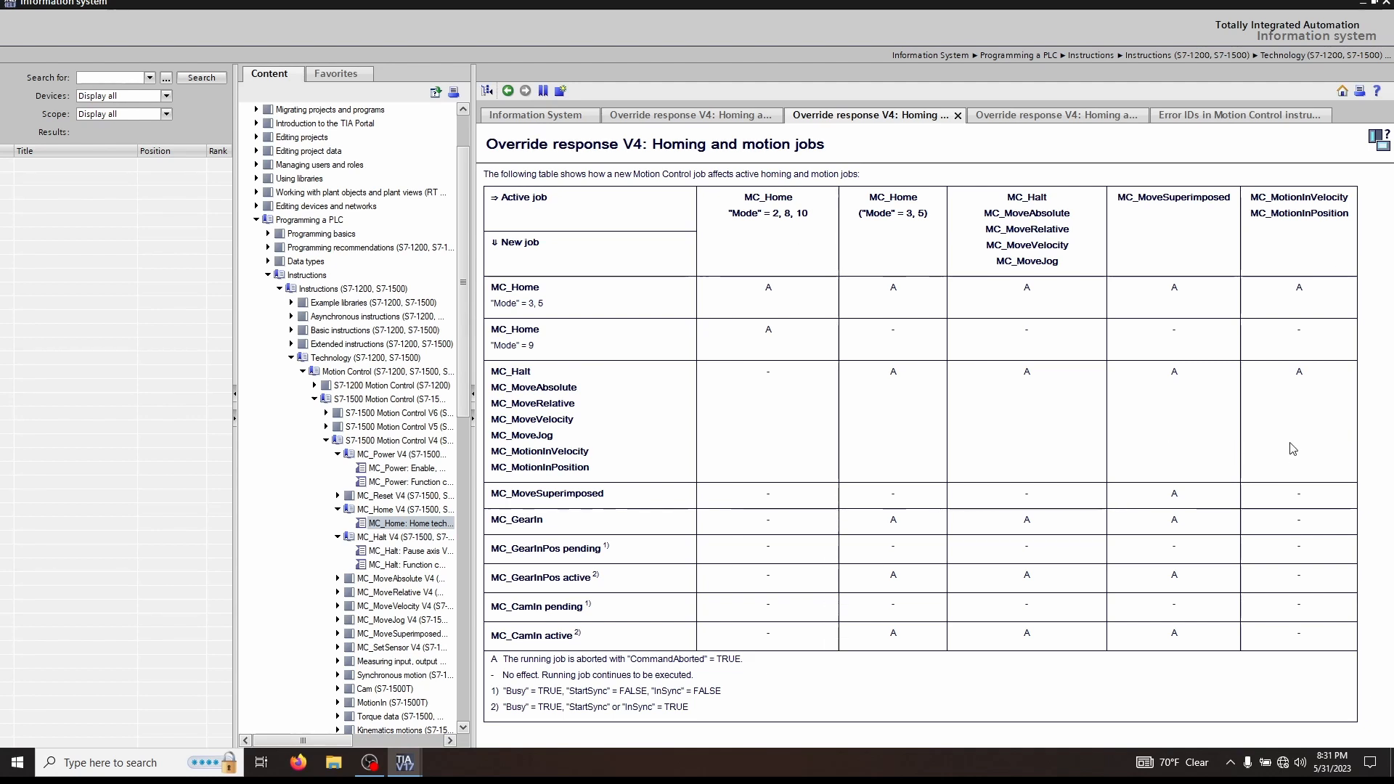
{"action": "mouse_move", "coordinate": [1174, 448]}
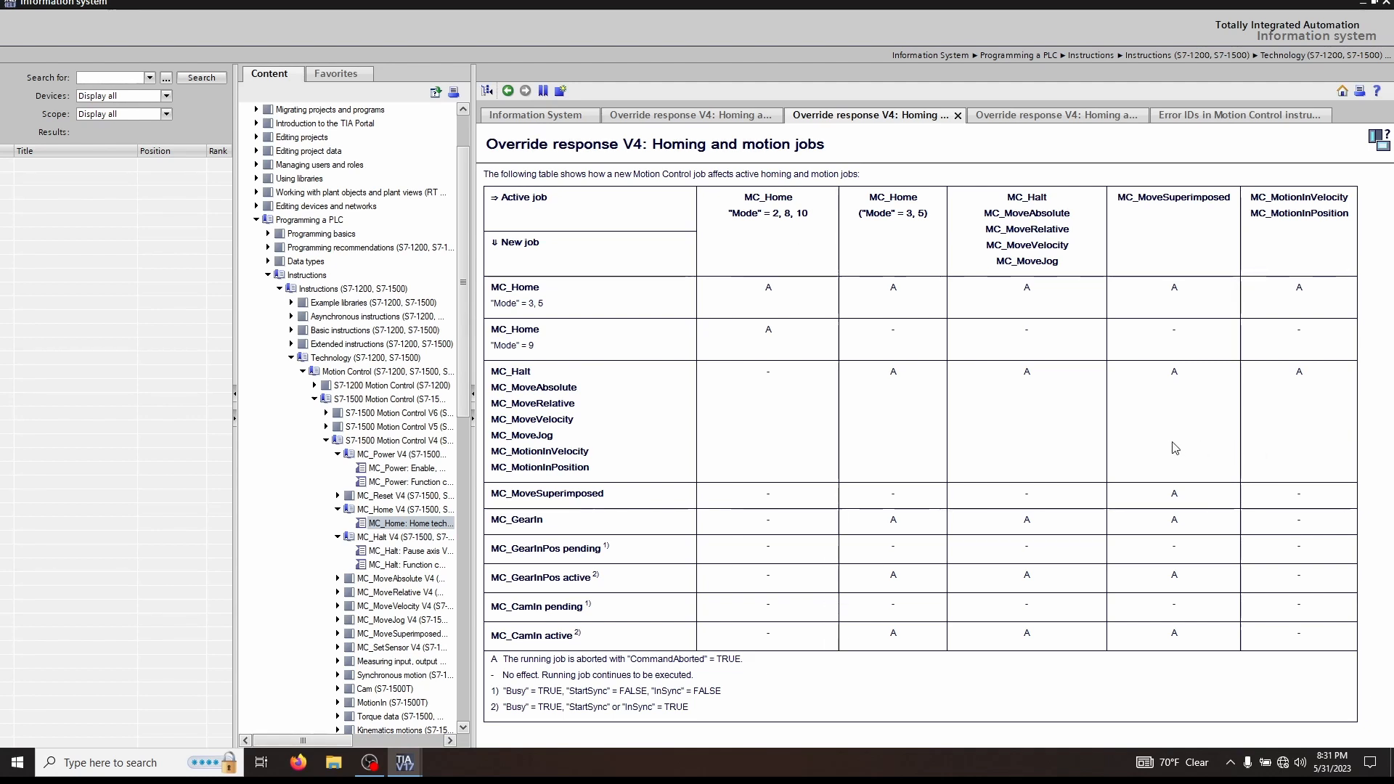
{"action": "mouse_move", "coordinate": [1048, 418]}
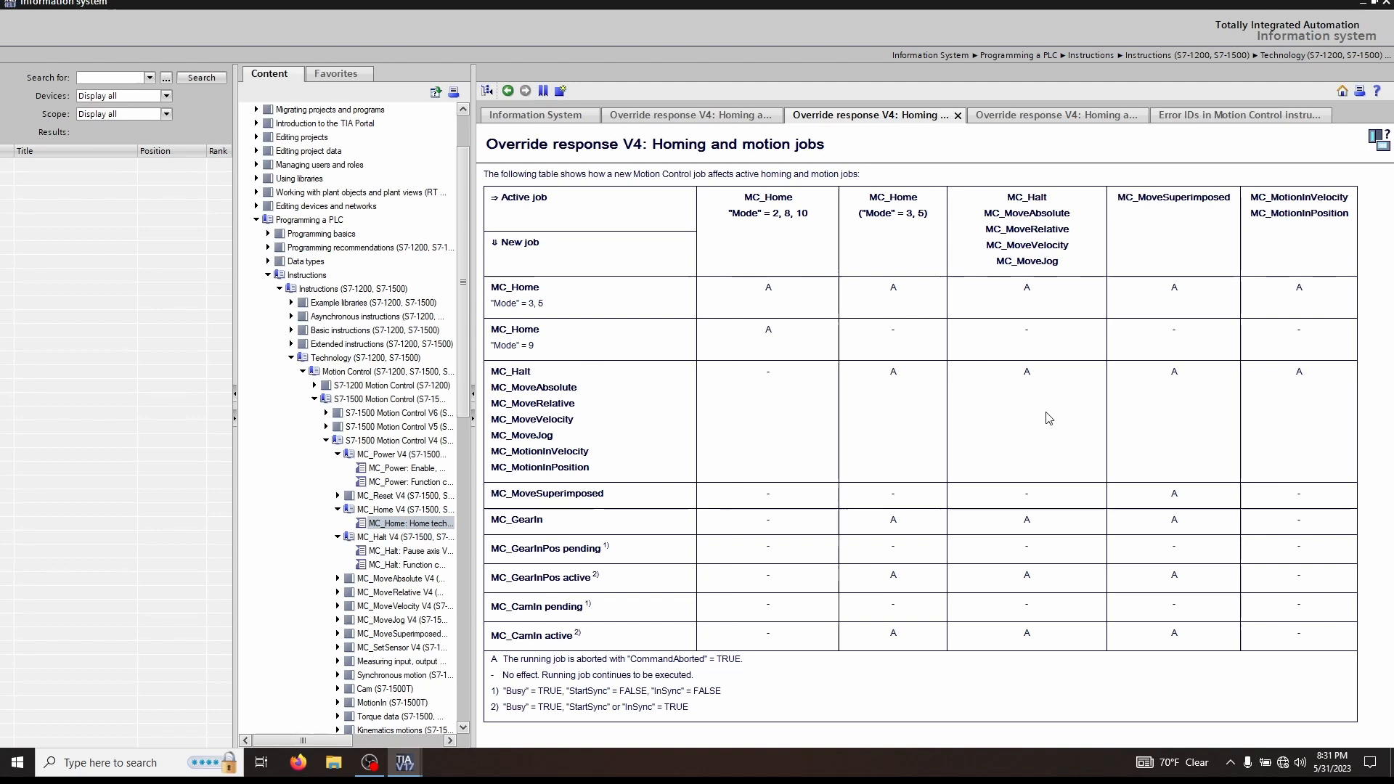